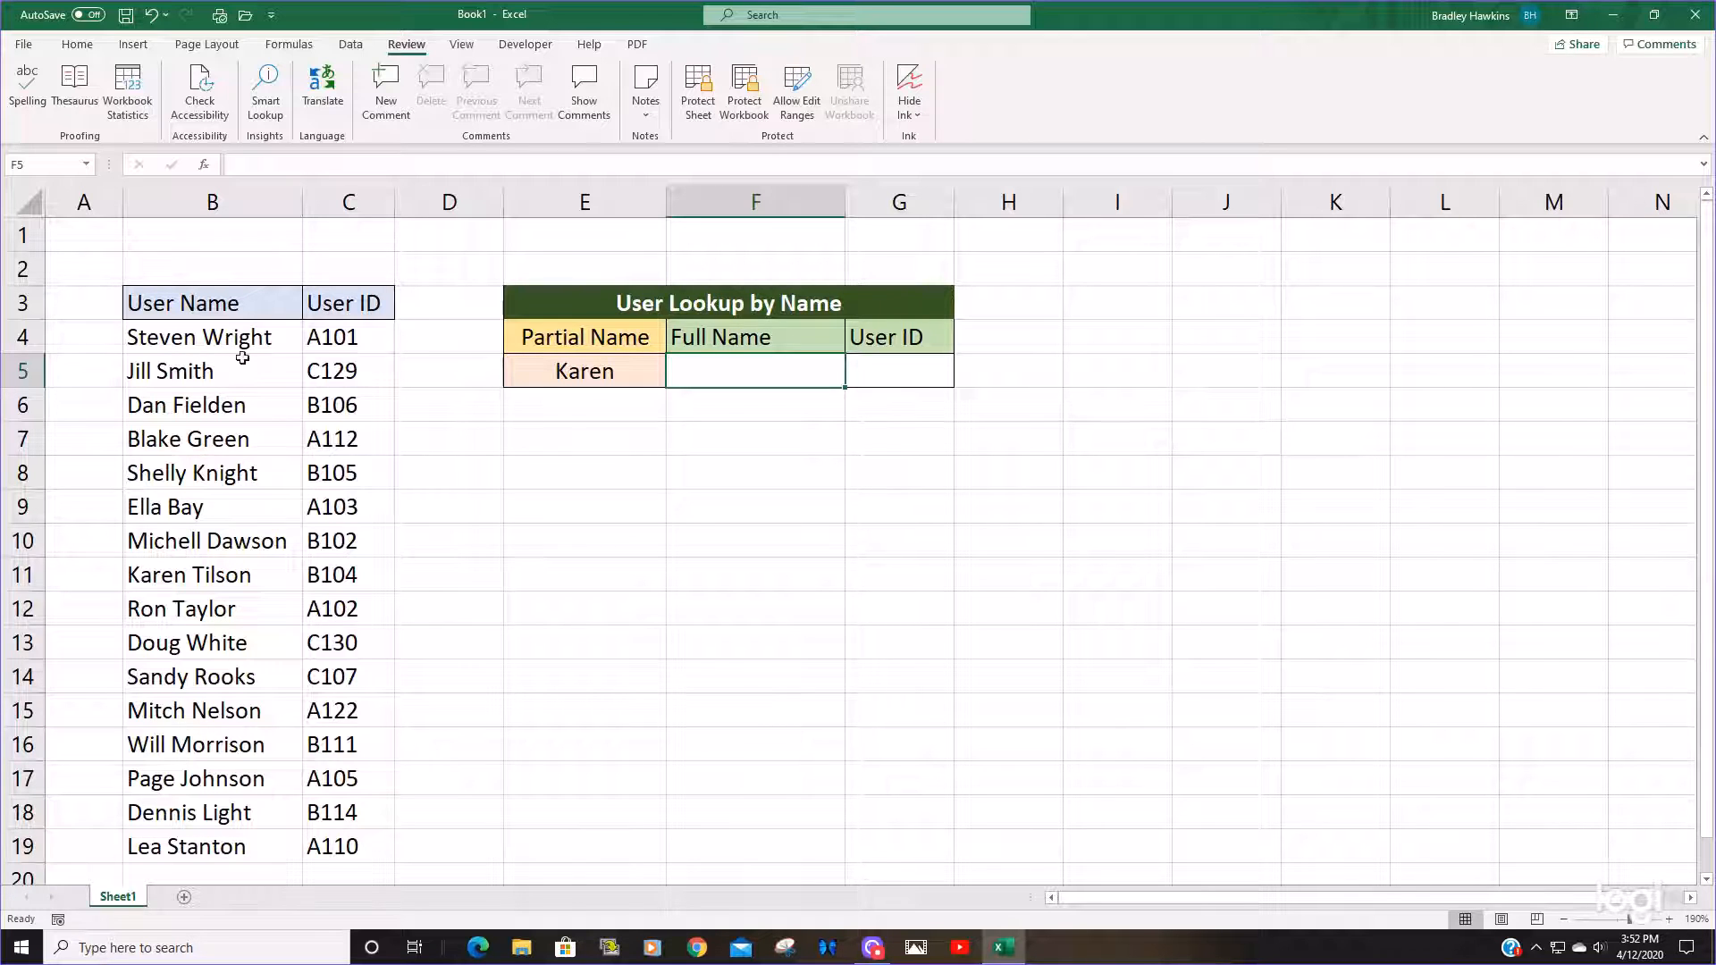
pyautogui.moveTo(243, 750)
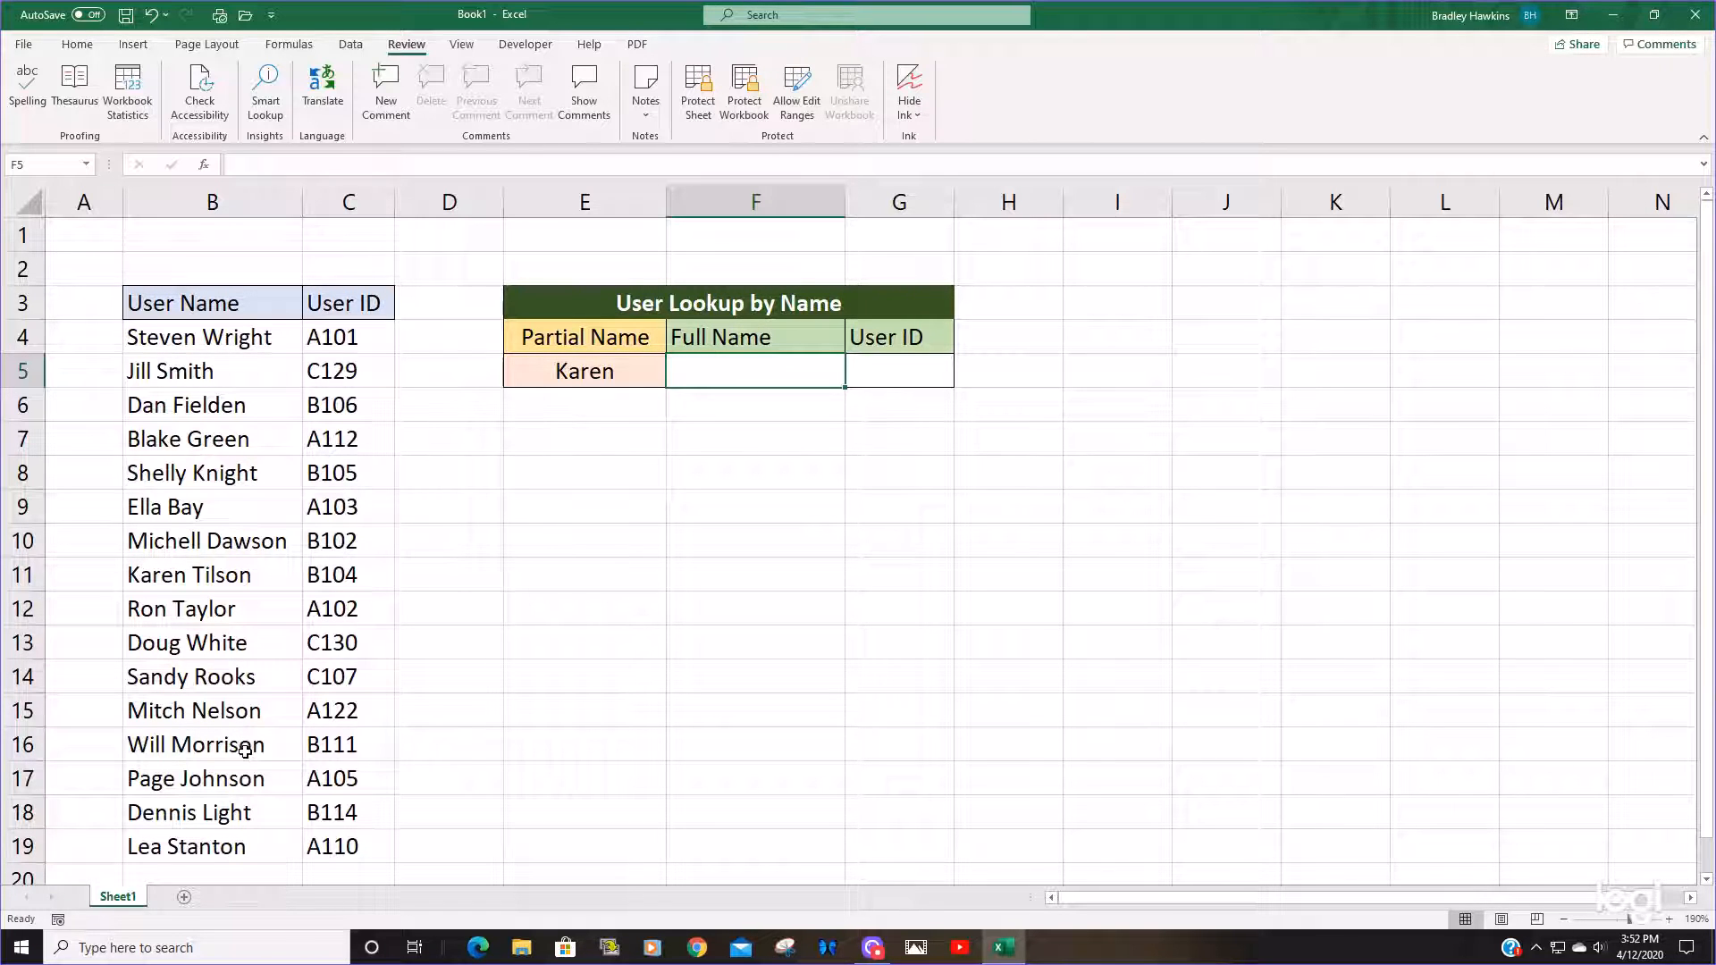
pyautogui.moveTo(629, 364)
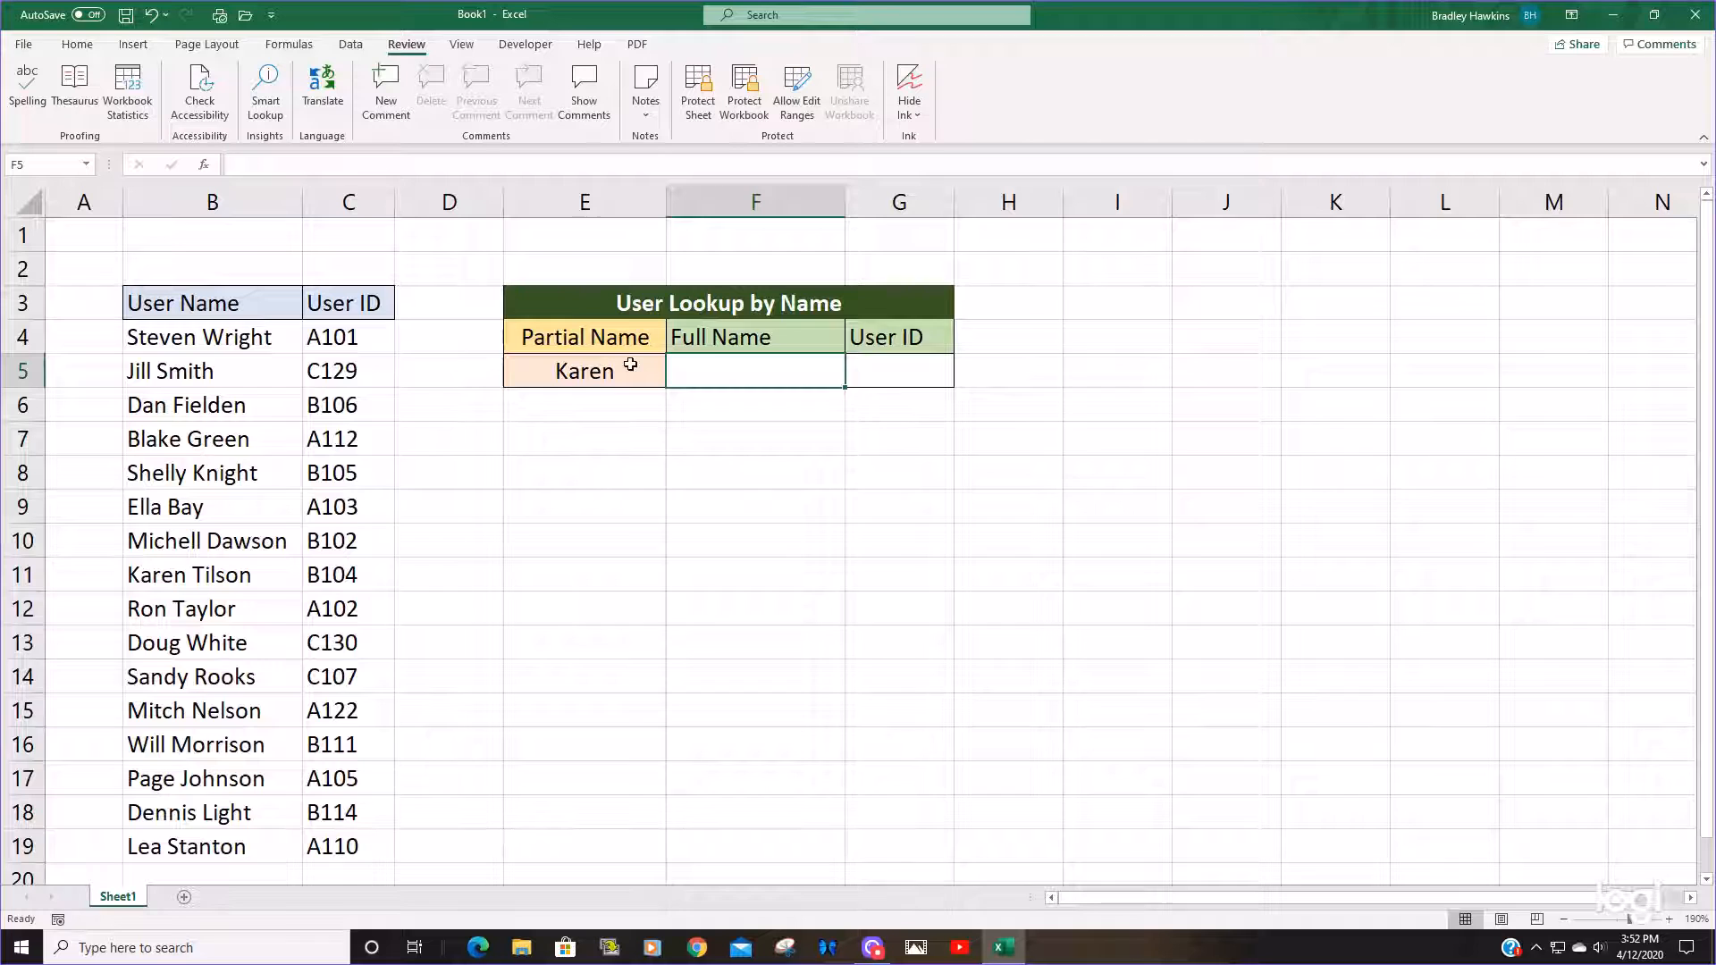
# - Begin =XLOOKUP("*"&E5&"*", in F5, wrapping the partial name Karen in wildcards
pyautogui.click(583, 372)
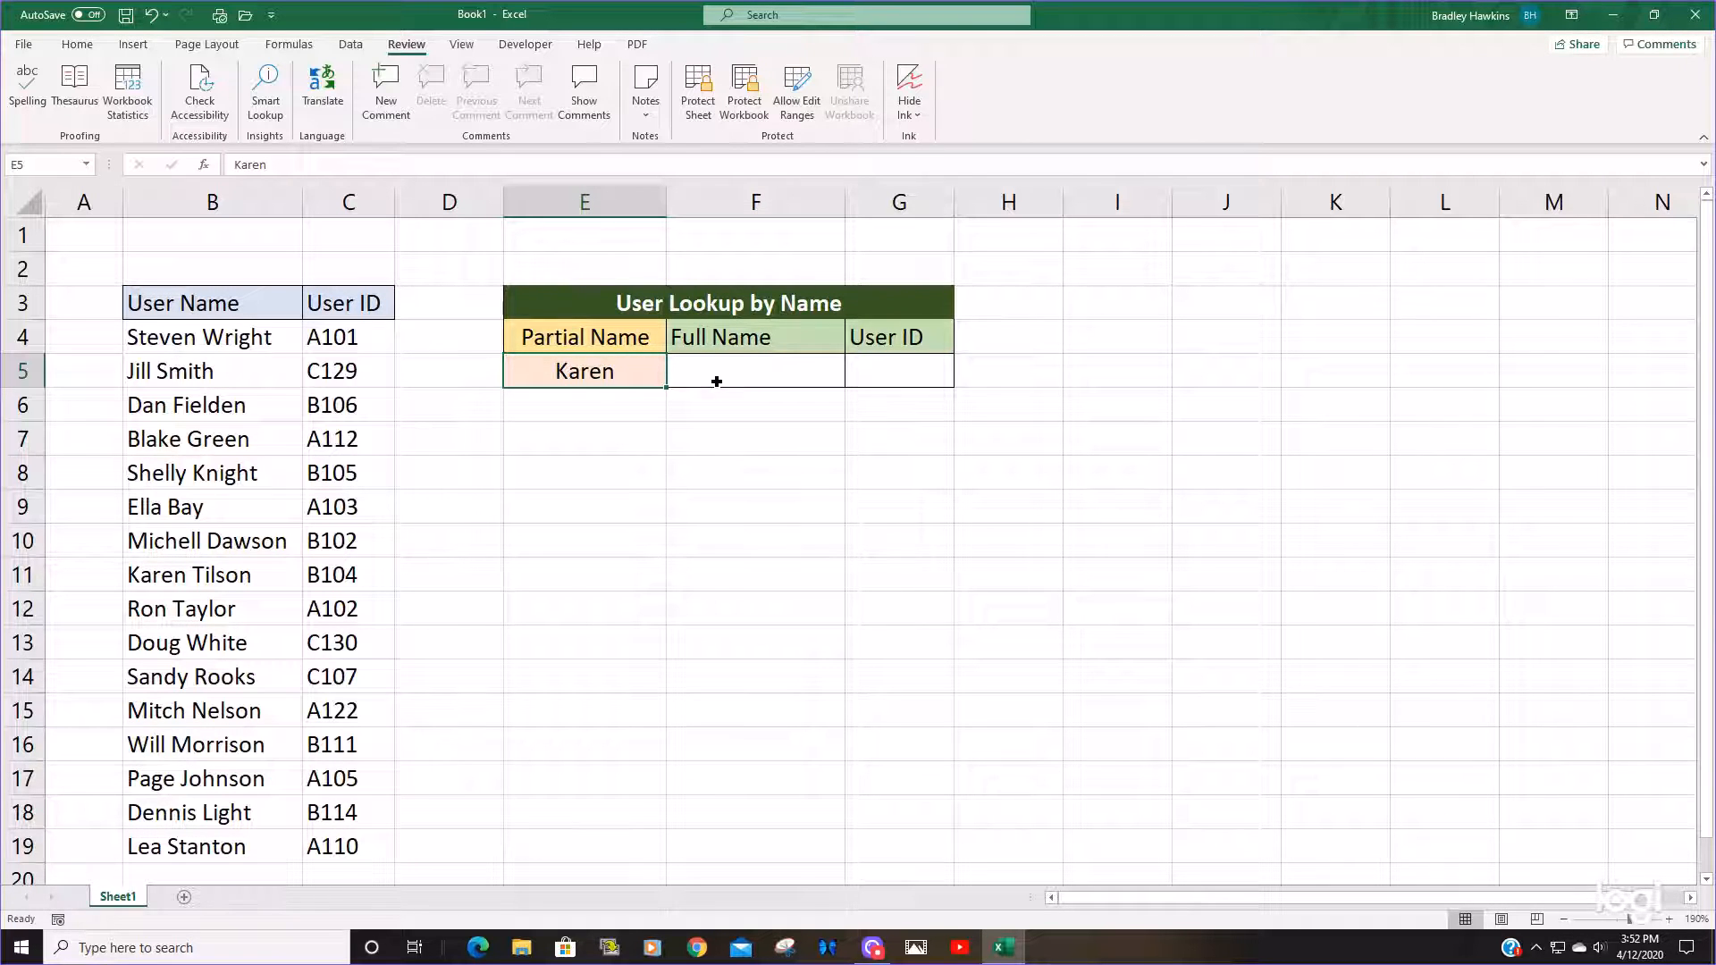
pyautogui.click(755, 372)
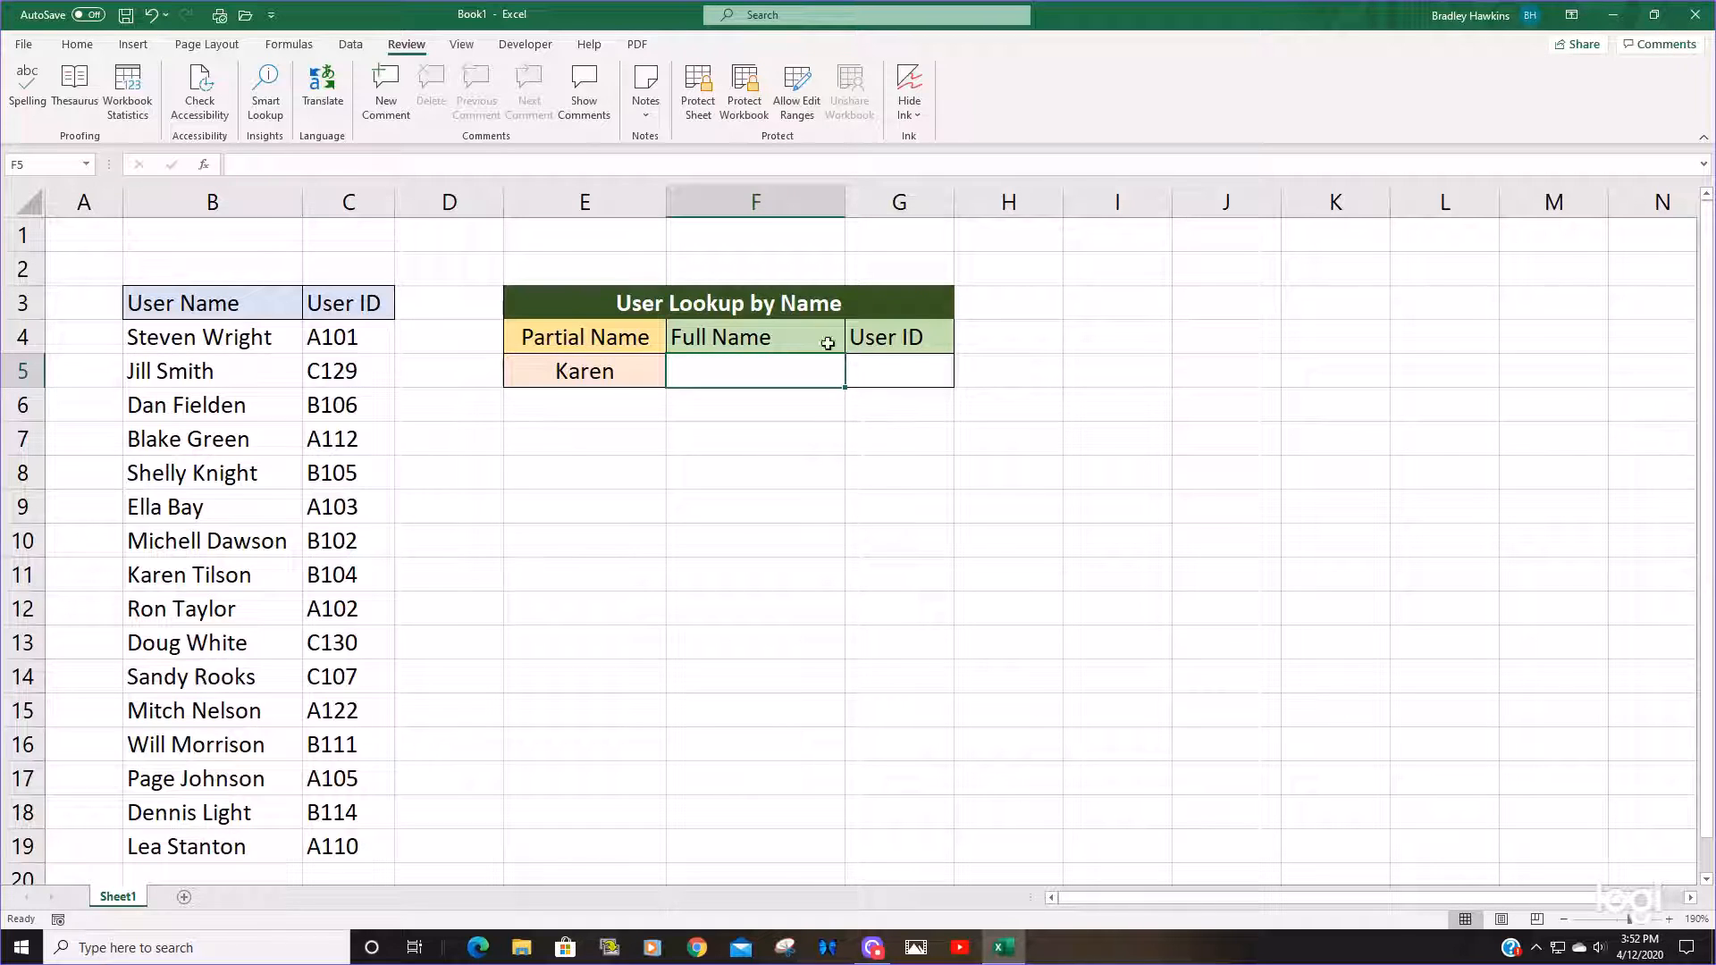
pyautogui.moveTo(1040, 378)
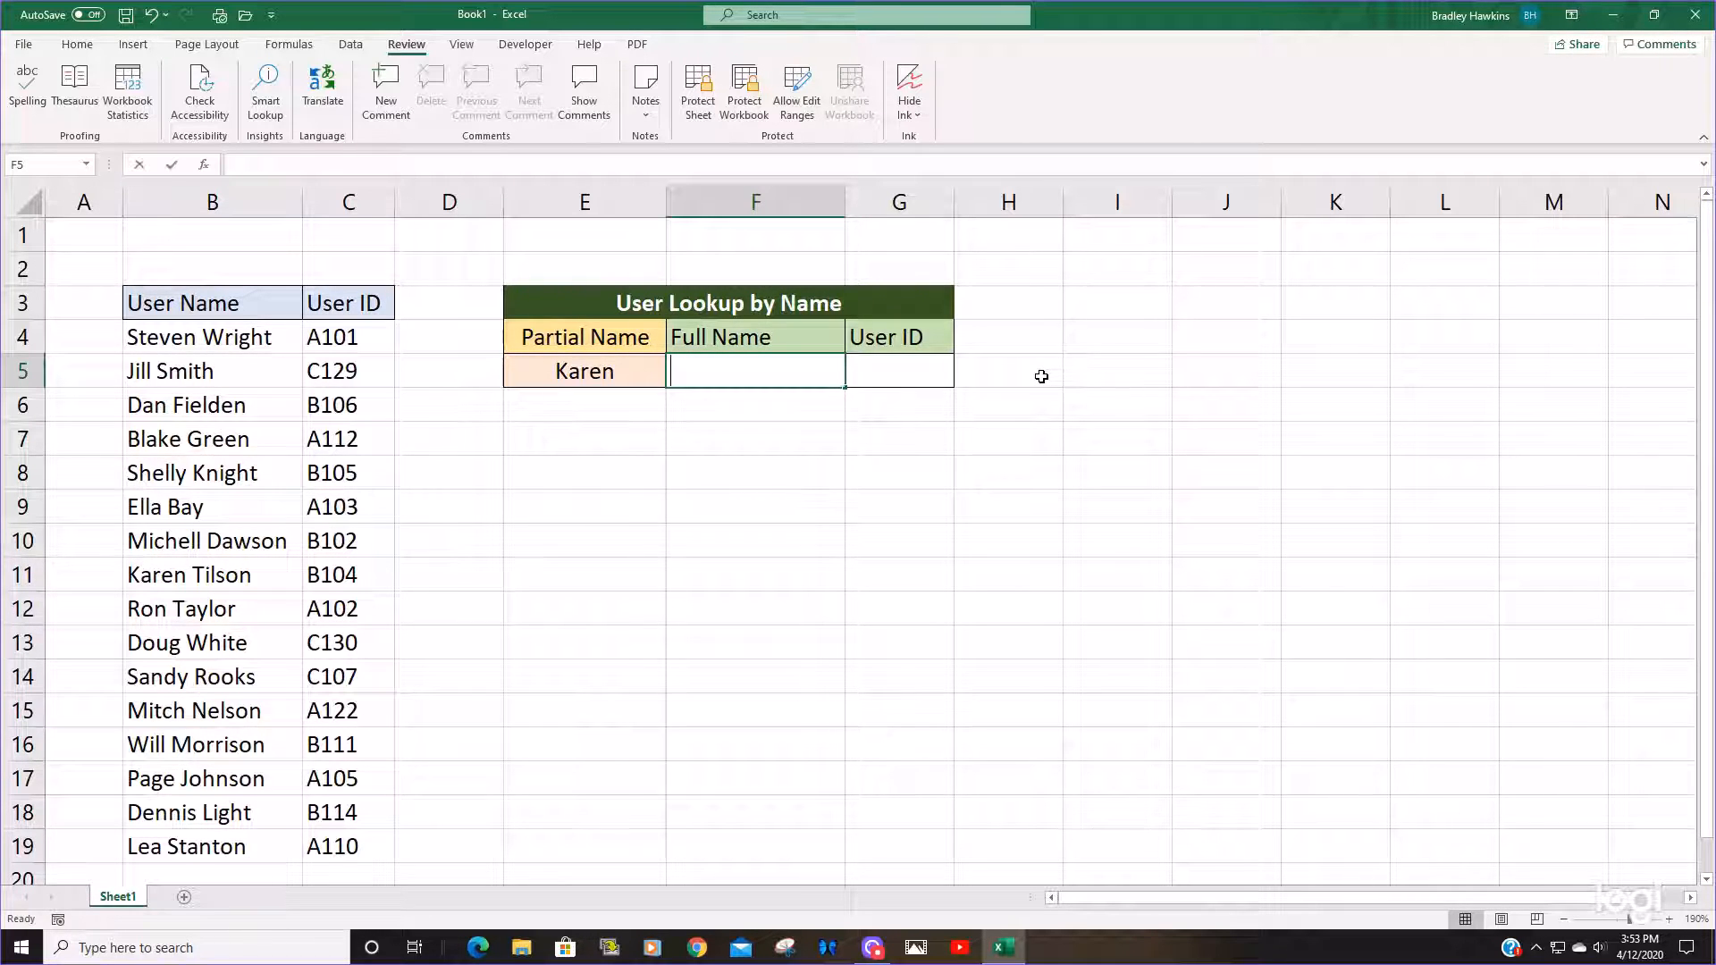
pyautogui.write('=Xl')
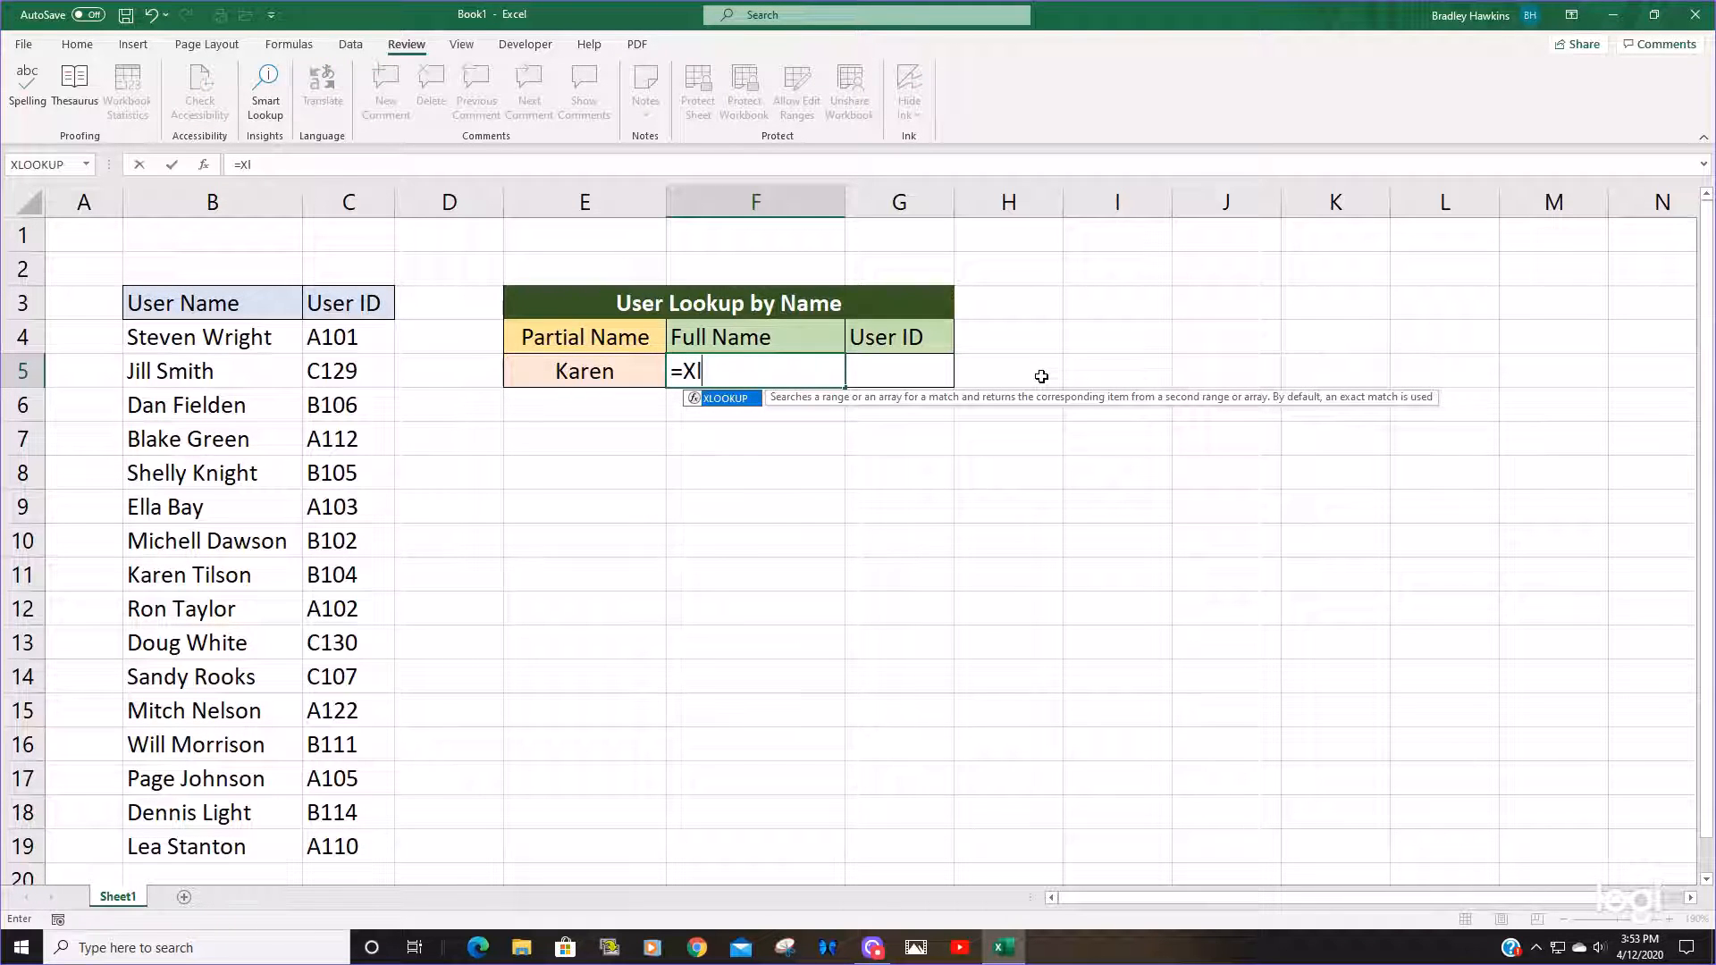
pyautogui.write('LOOKUP(')
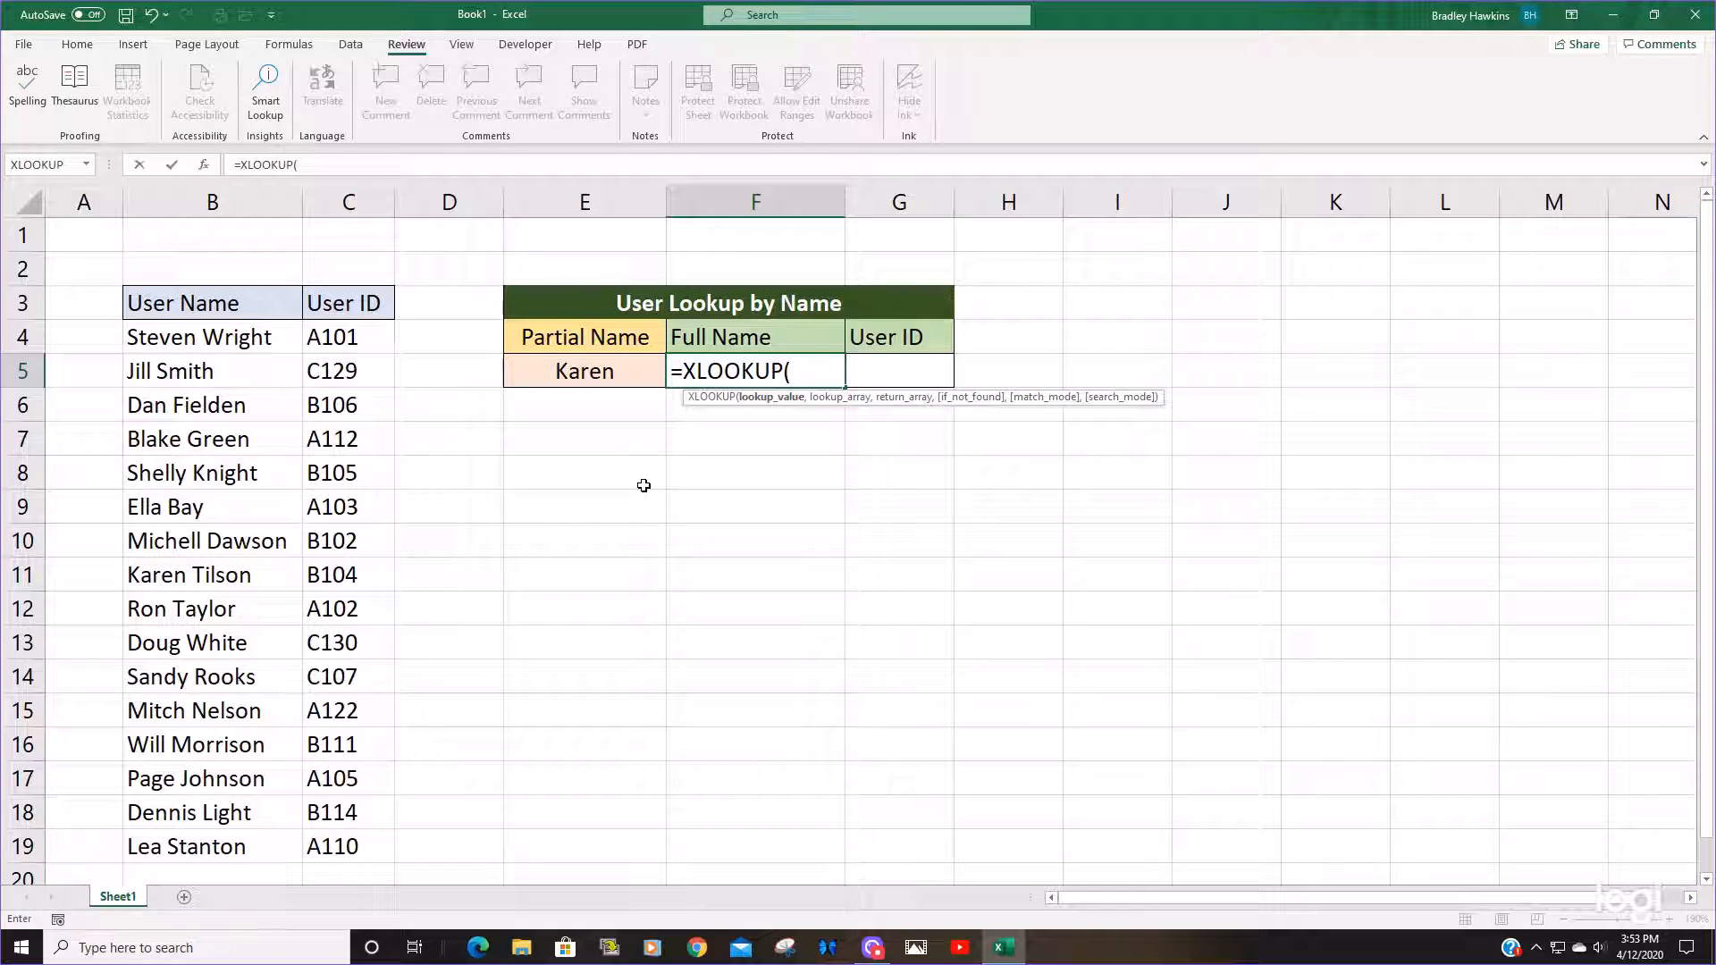
pyautogui.write('"*"&')
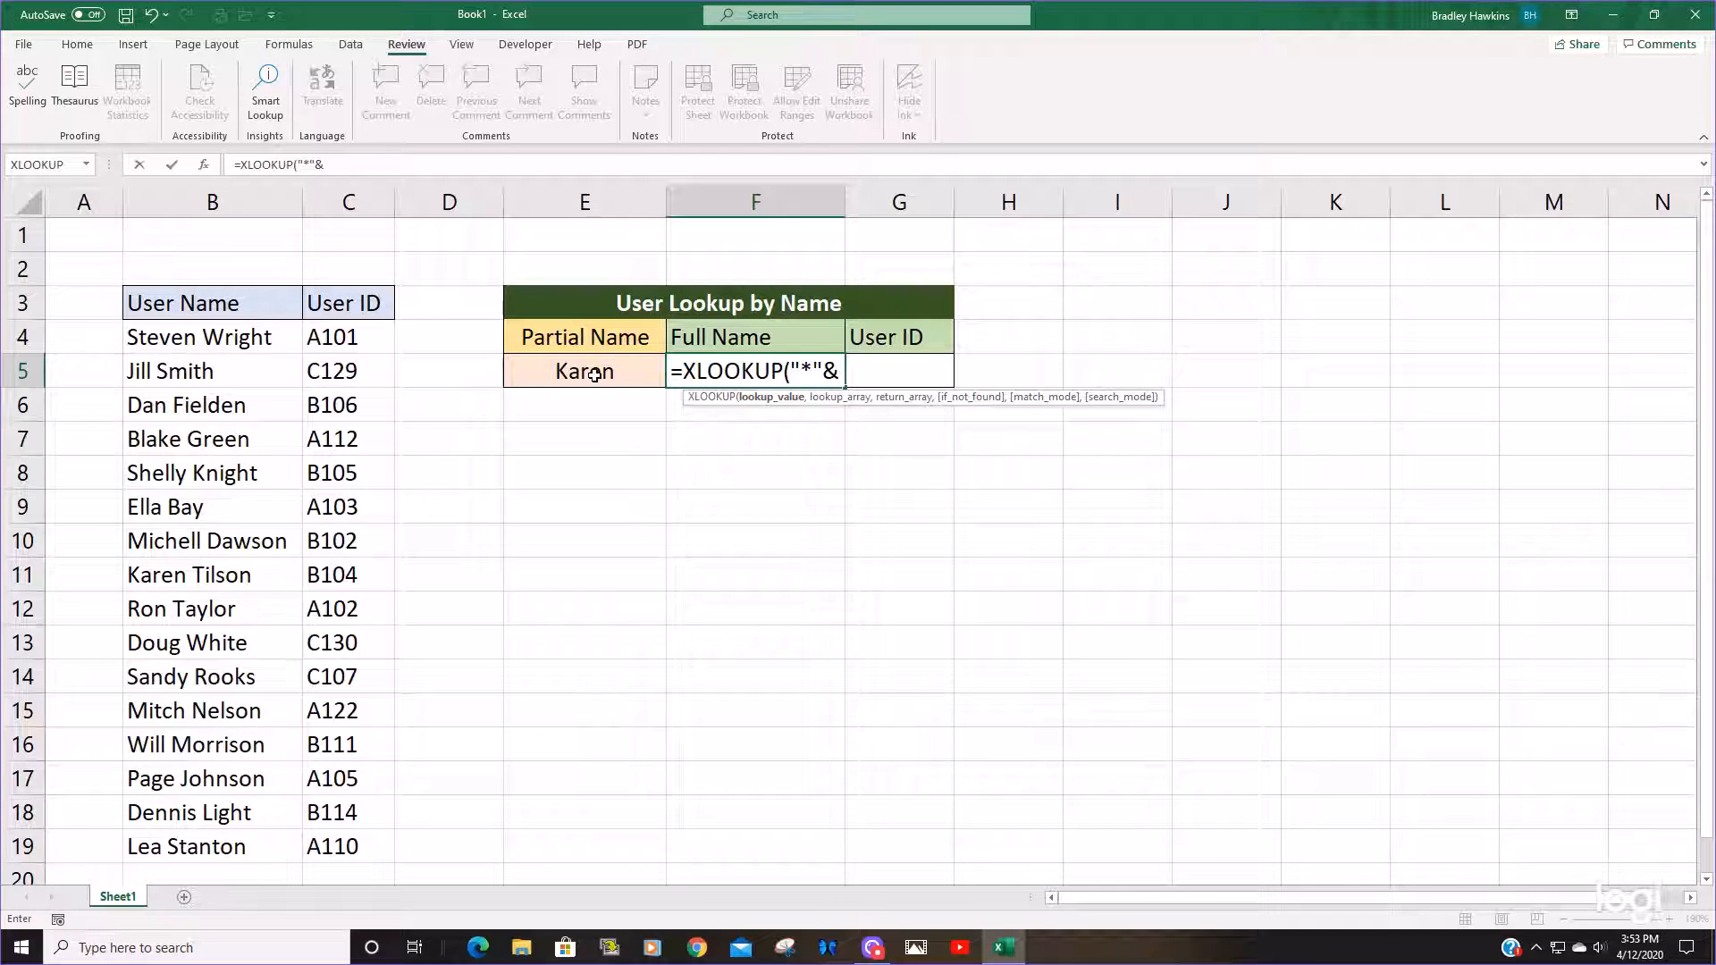
pyautogui.click(583, 371)
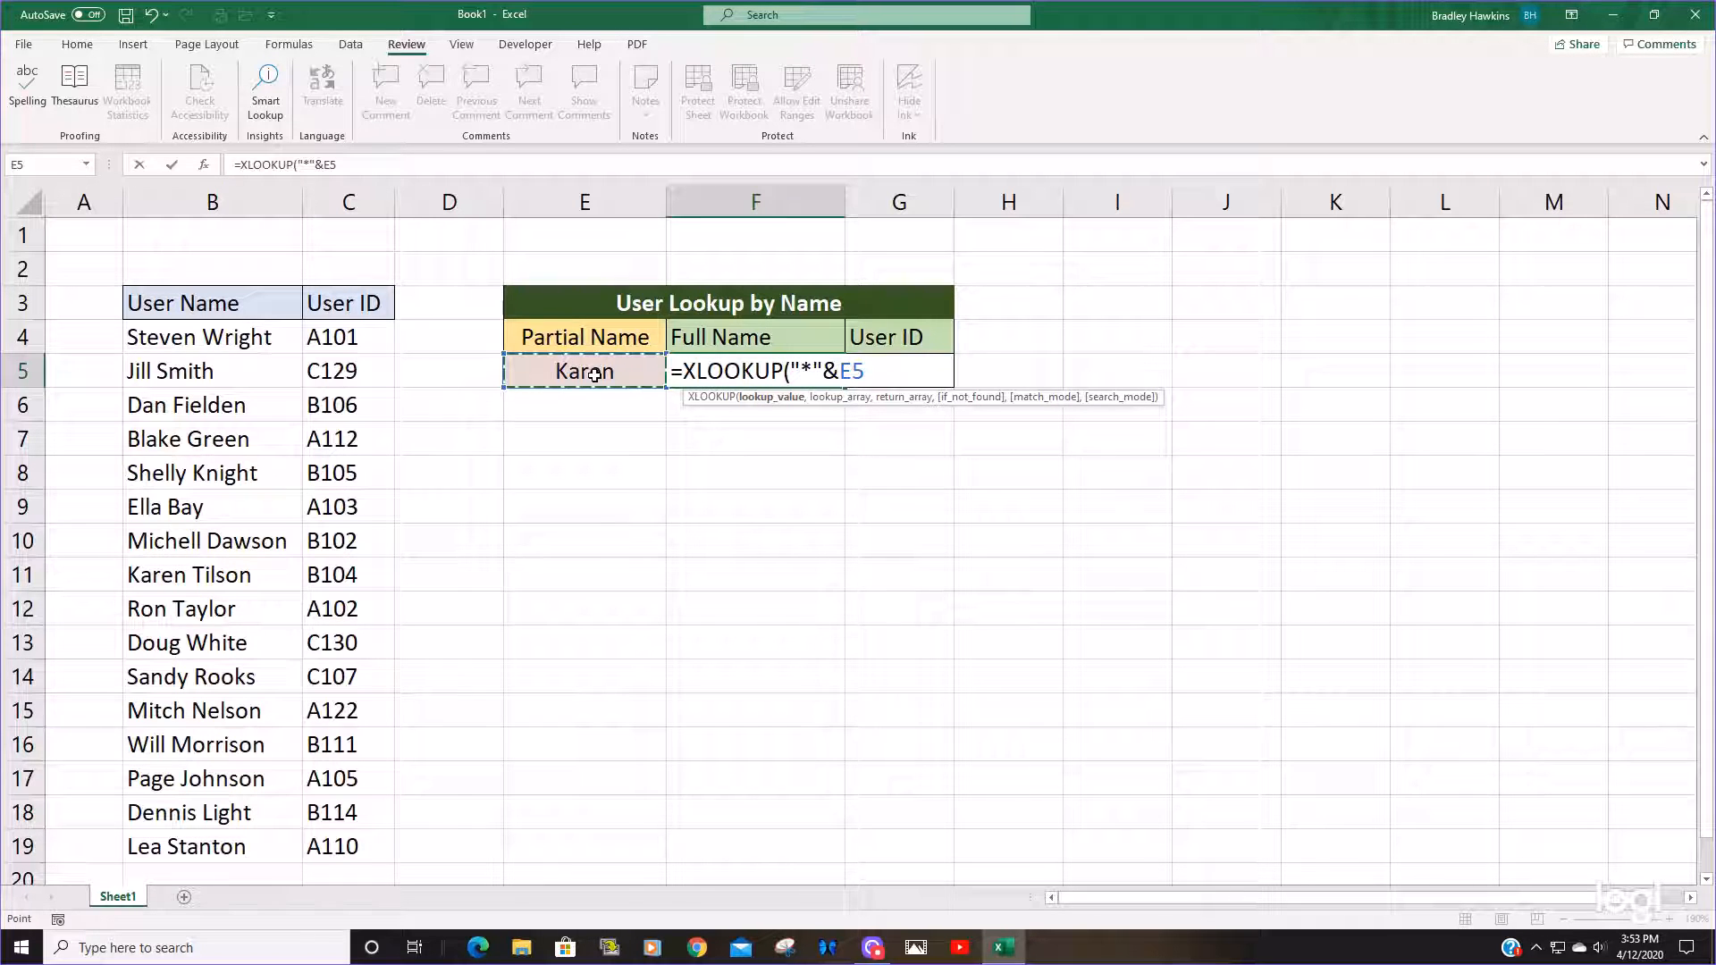
pyautogui.write('&')
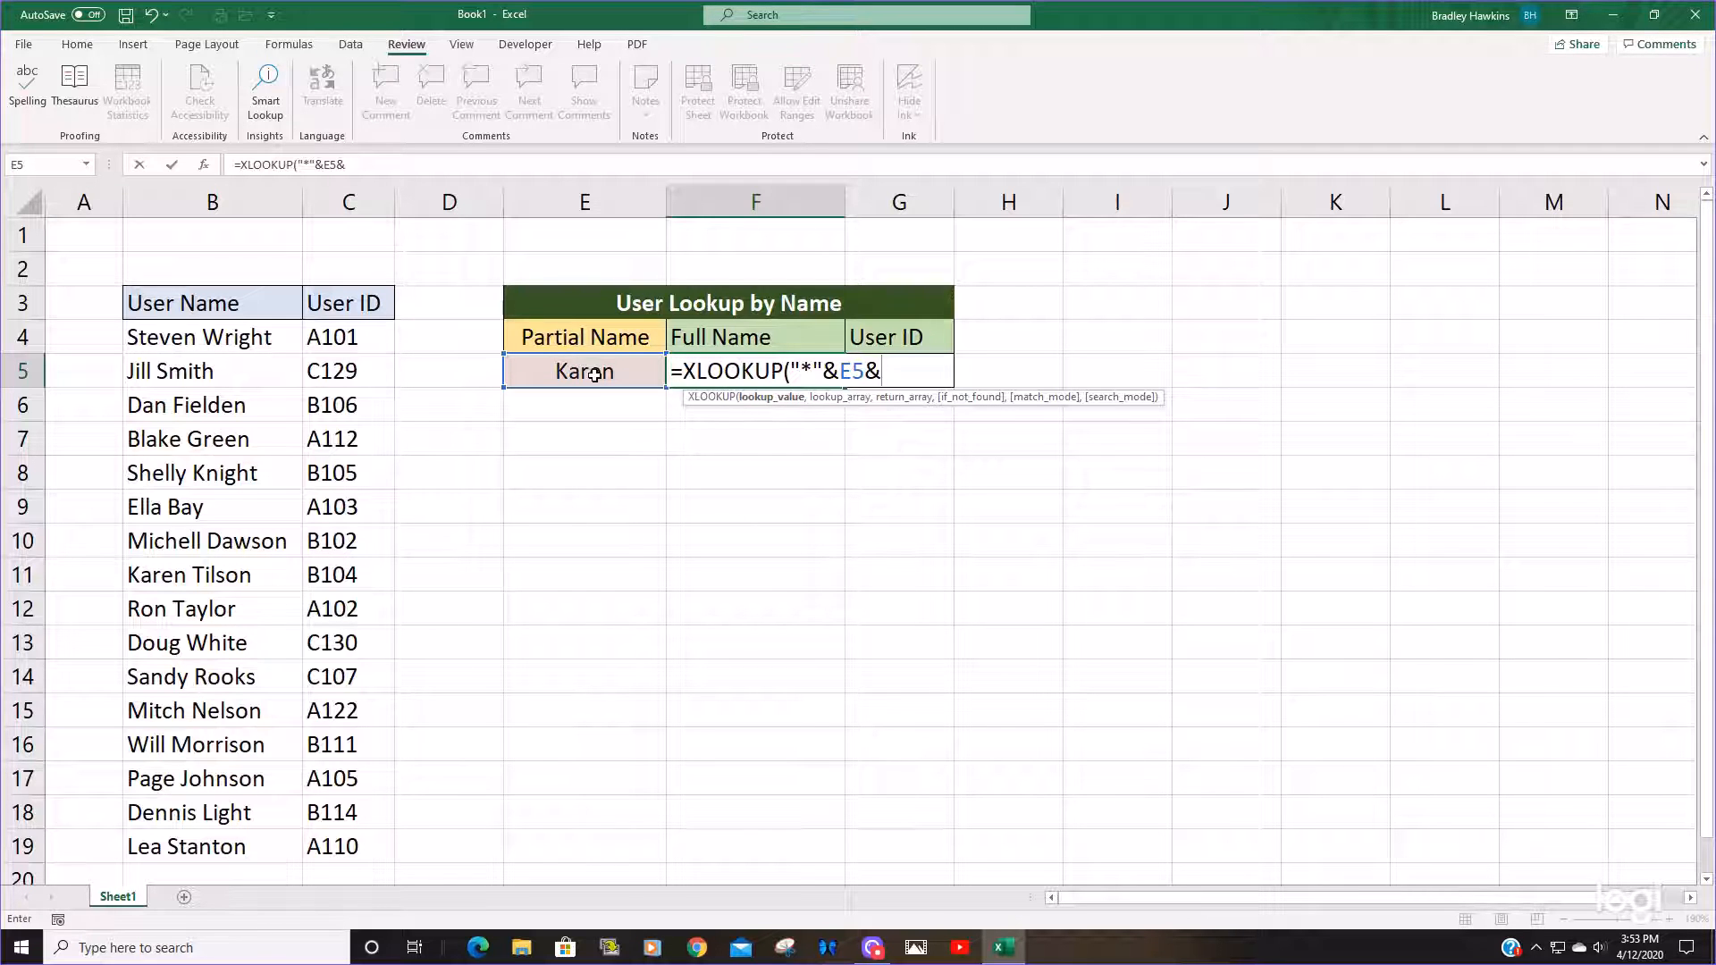
pyautogui.write('"*"')
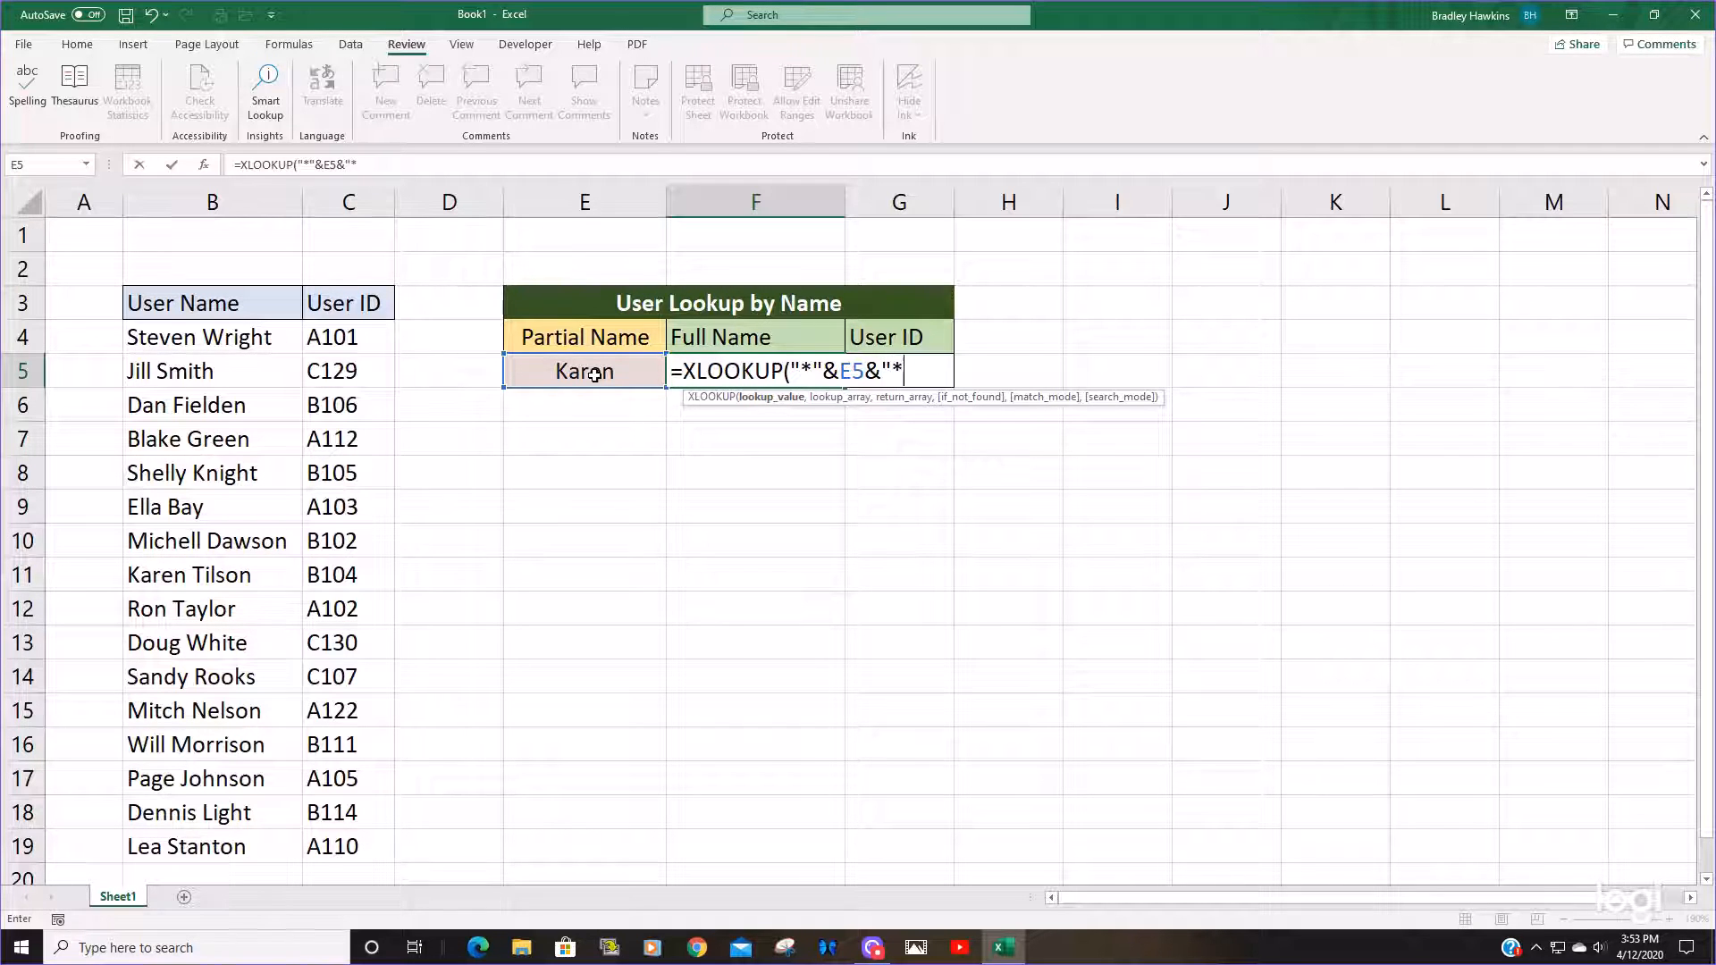
pyautogui.write(',B4:B19')
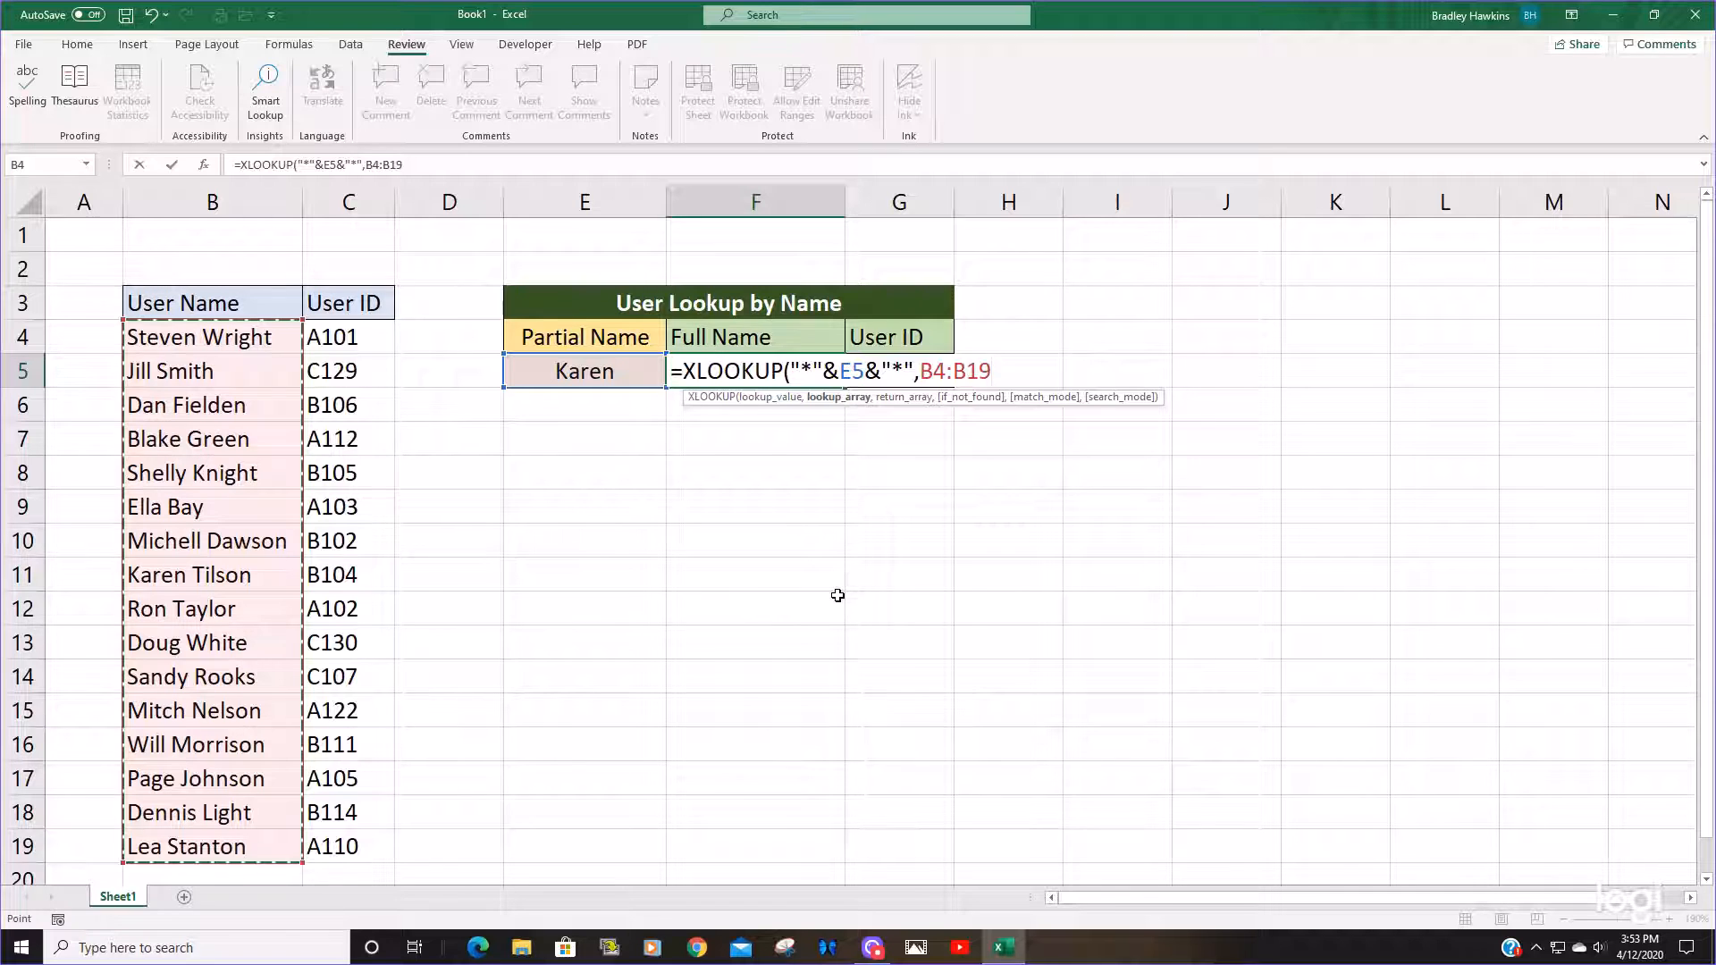
# - Make the User Name lookup range B4:B19 absolute and add it again as the return array
pyautogui.press('f4')
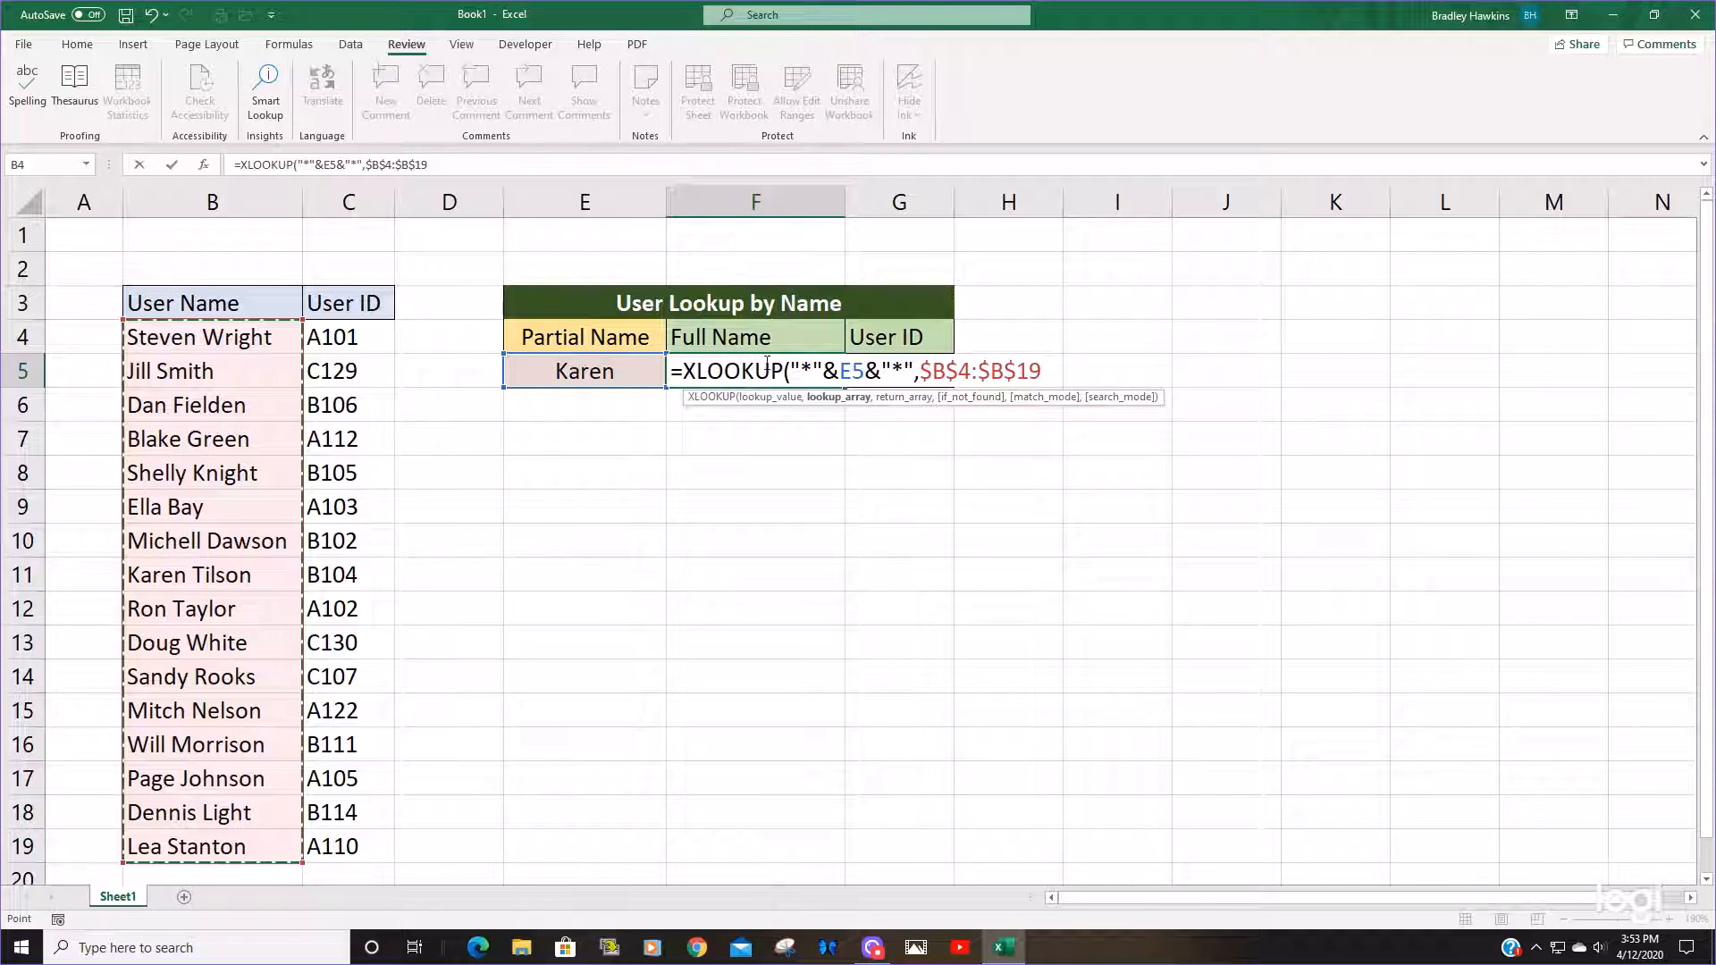
pyautogui.moveTo(280, 418)
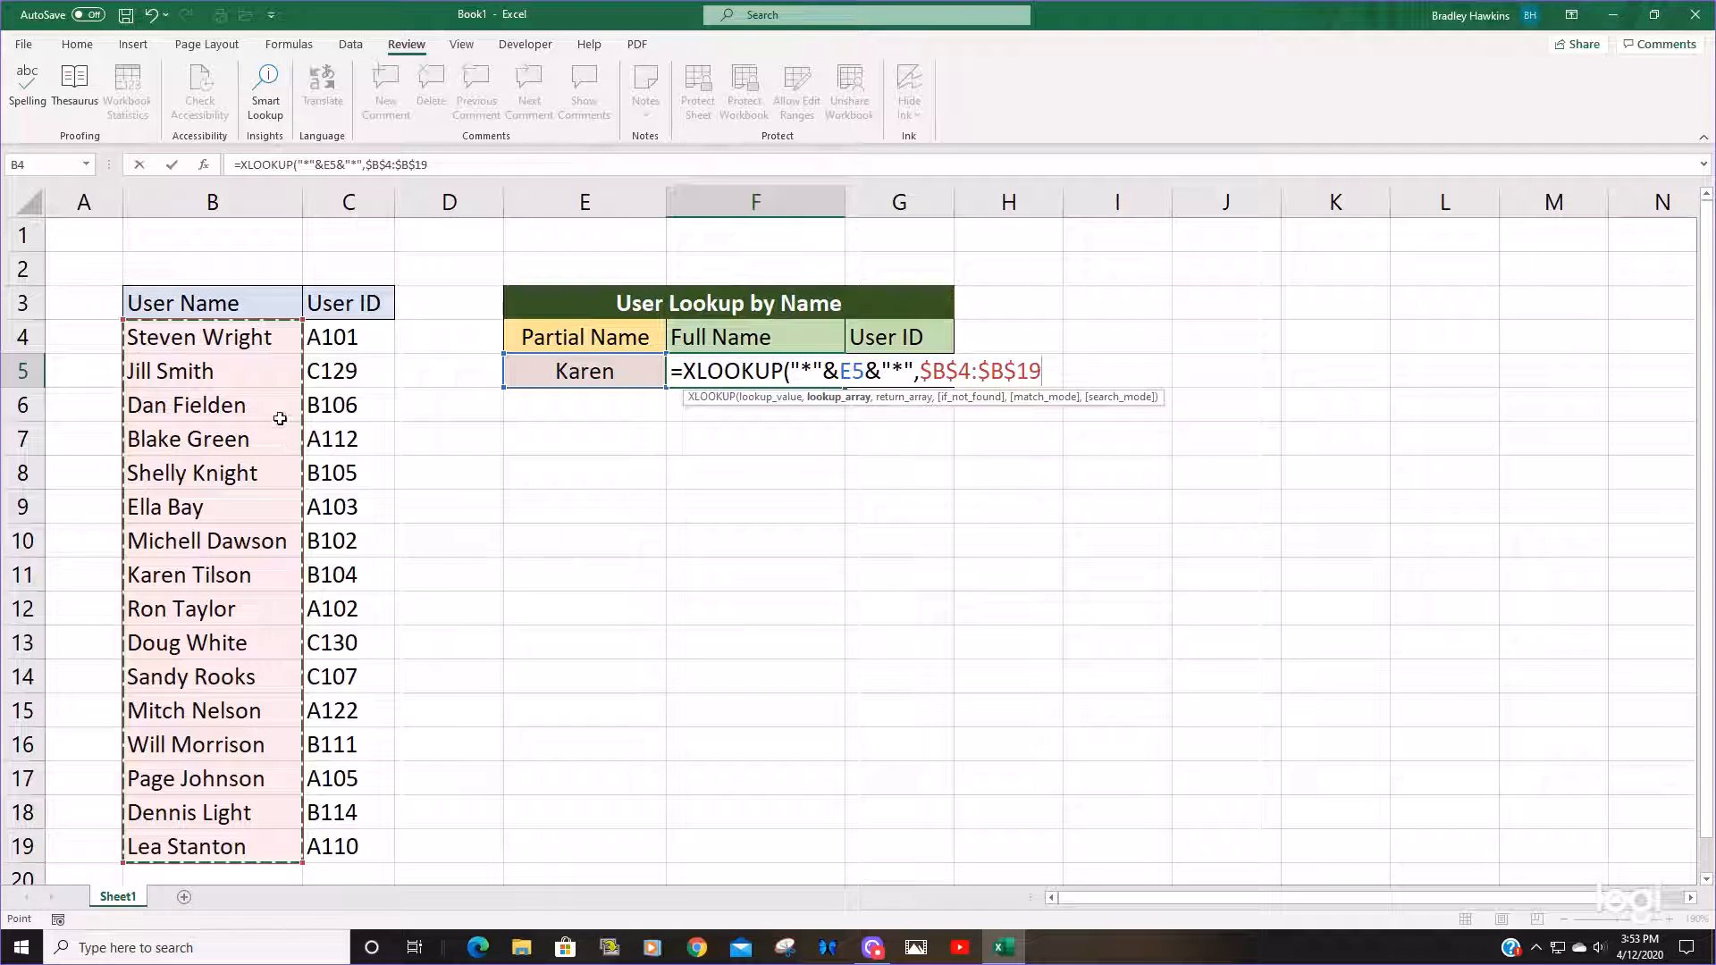
pyautogui.moveTo(1044, 535)
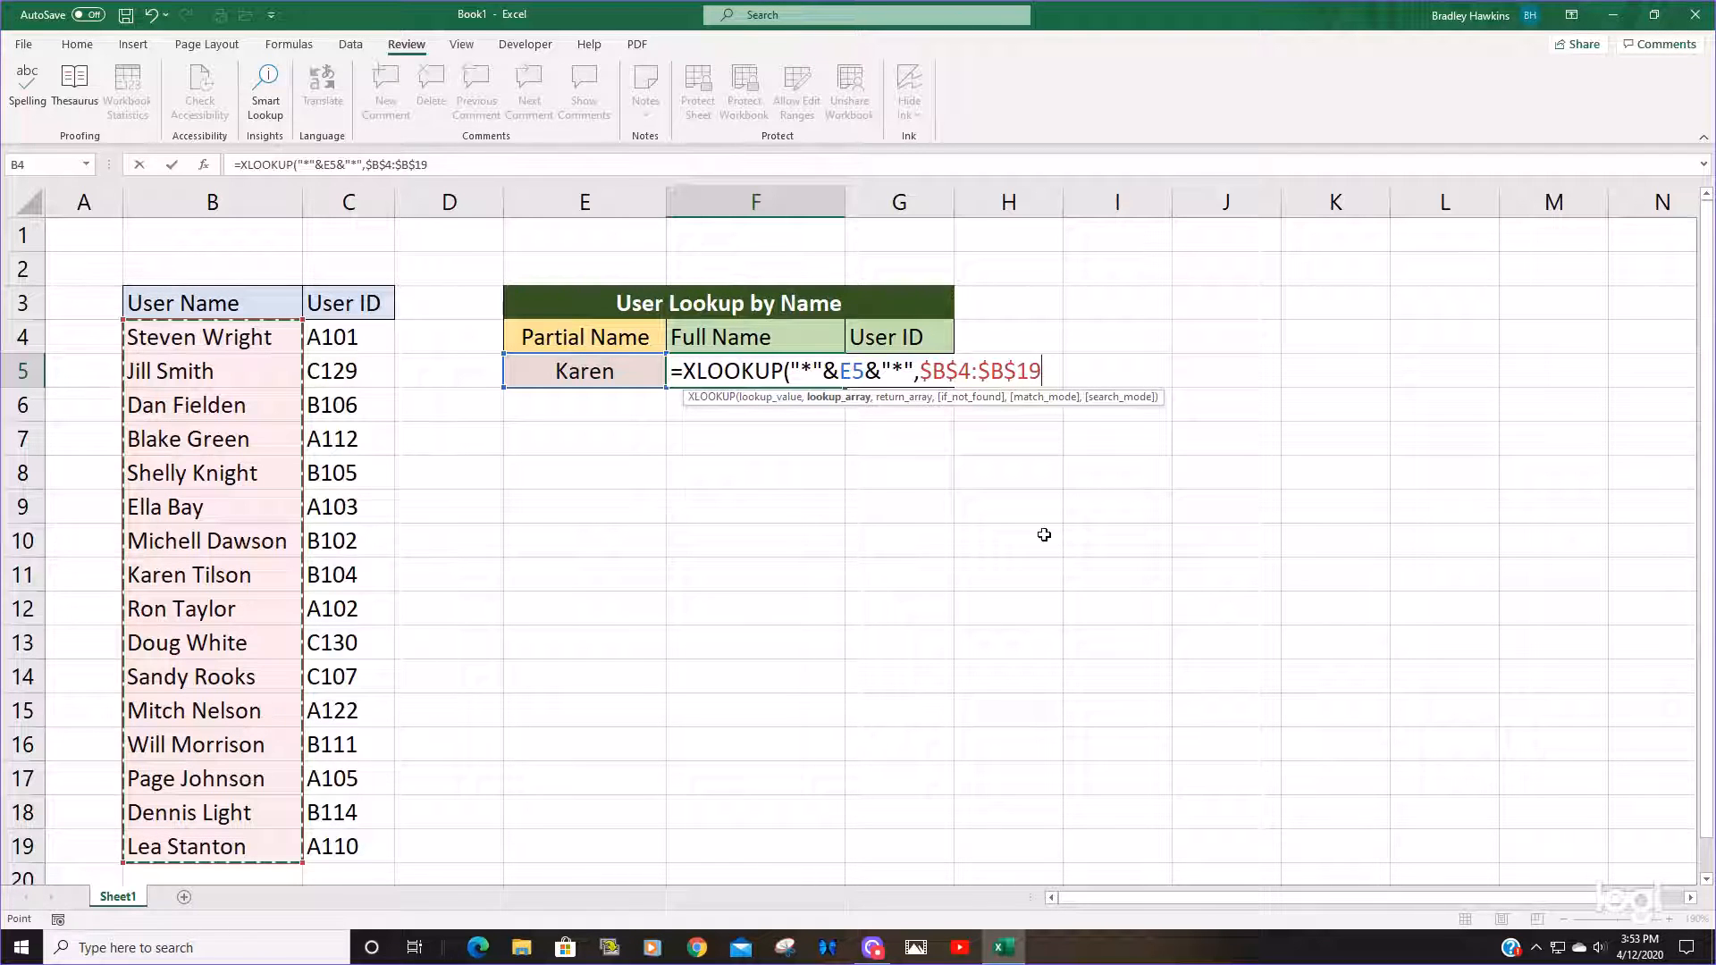
pyautogui.write(',B4:B19')
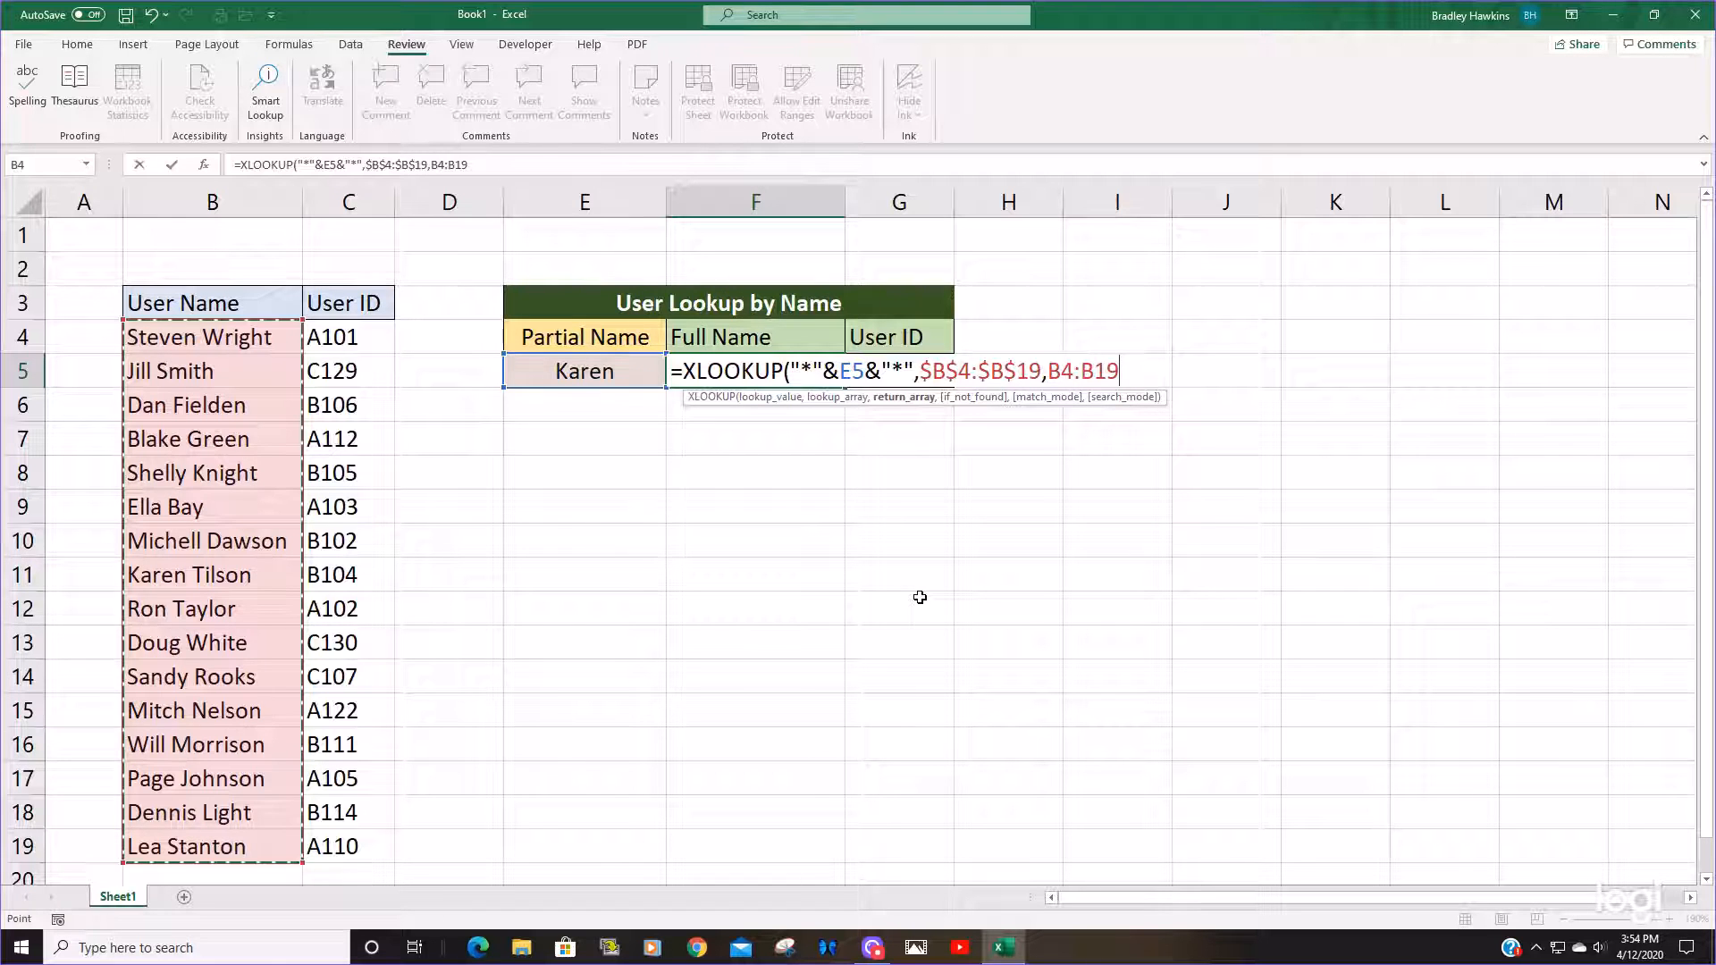
pyautogui.write(',')
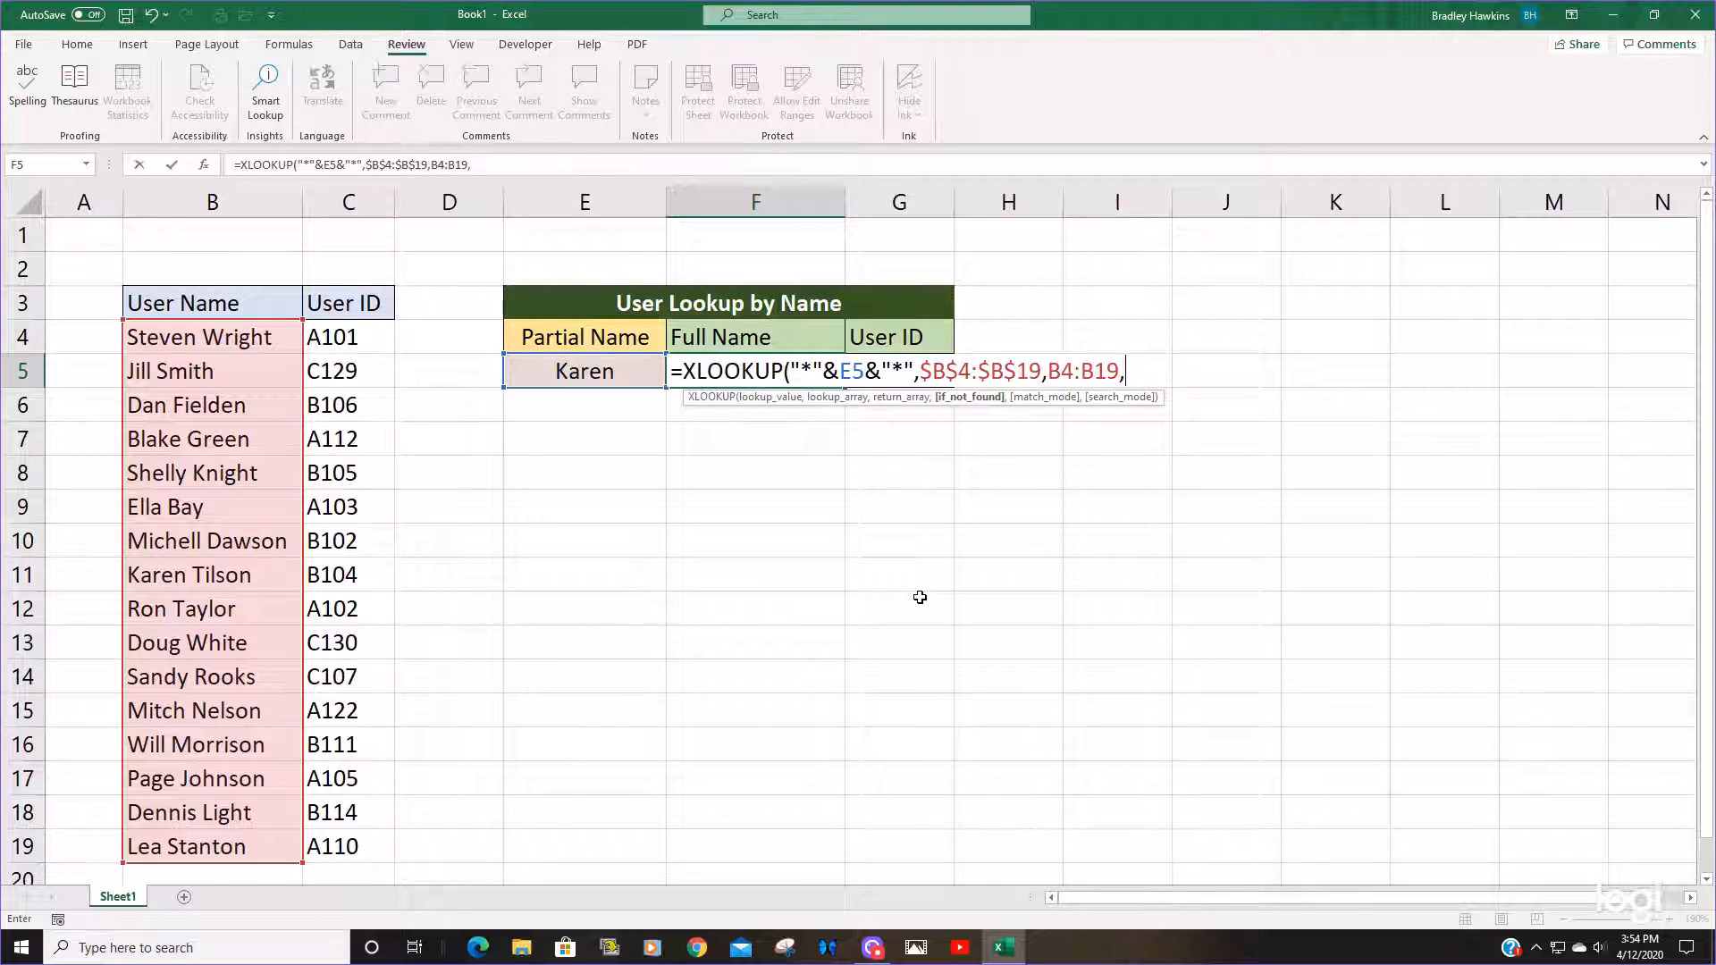
pyautogui.write('"')
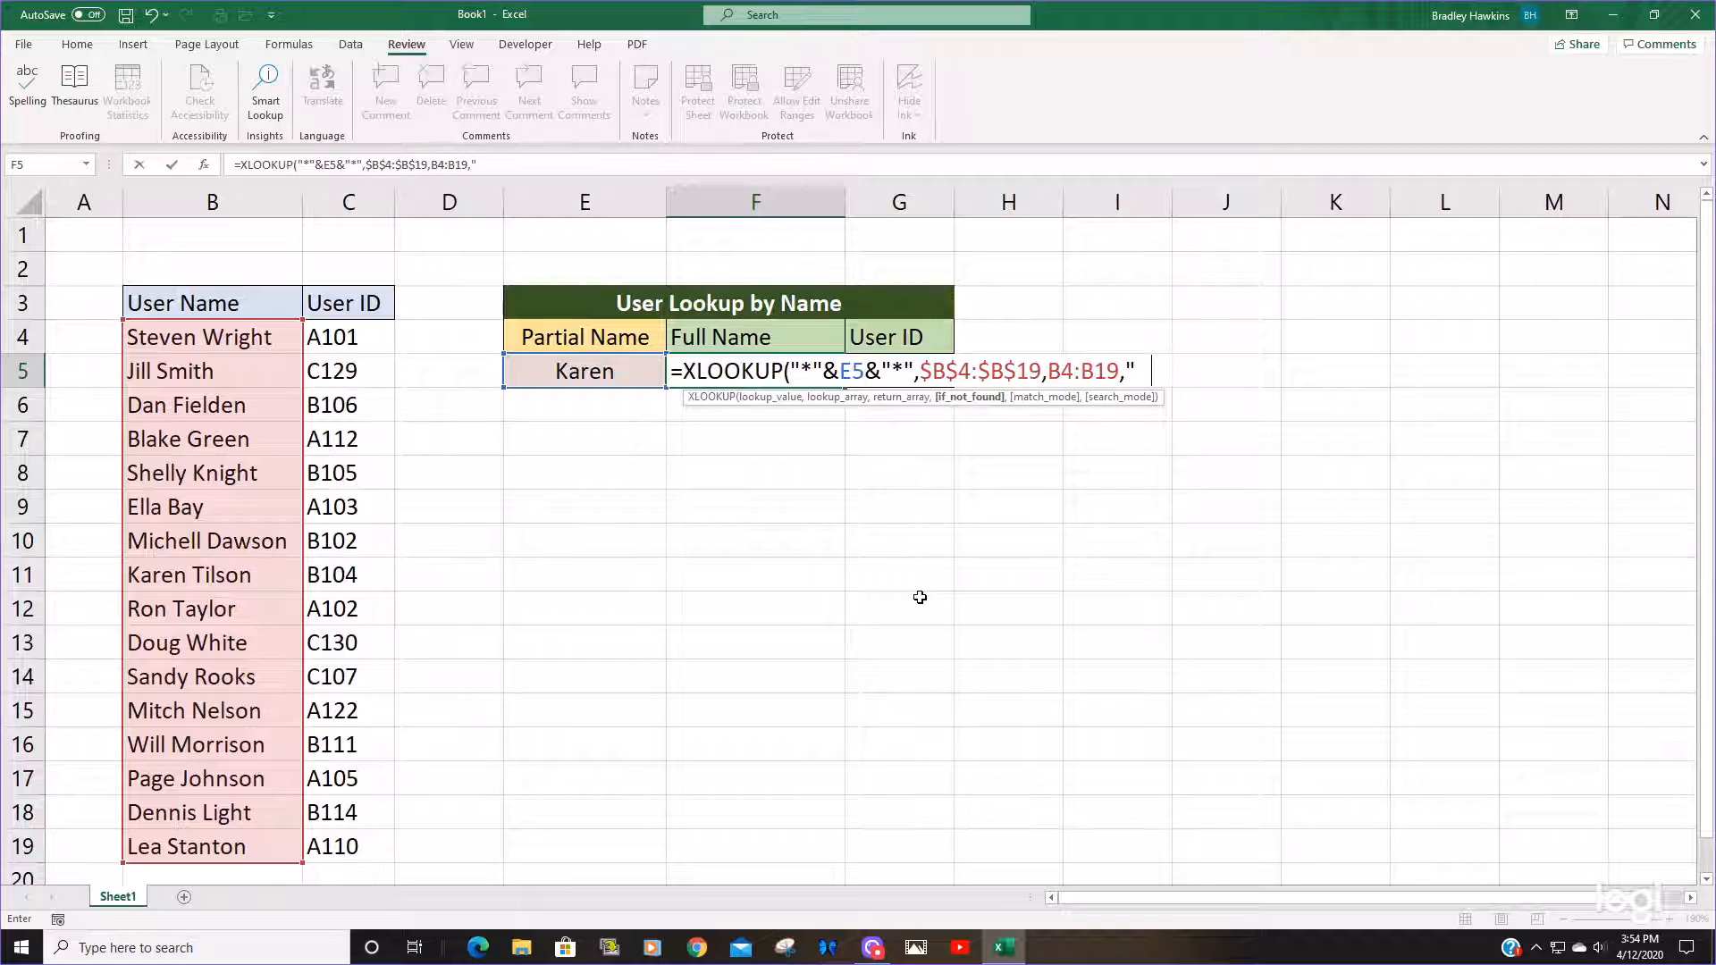
pyautogui.write('Not')
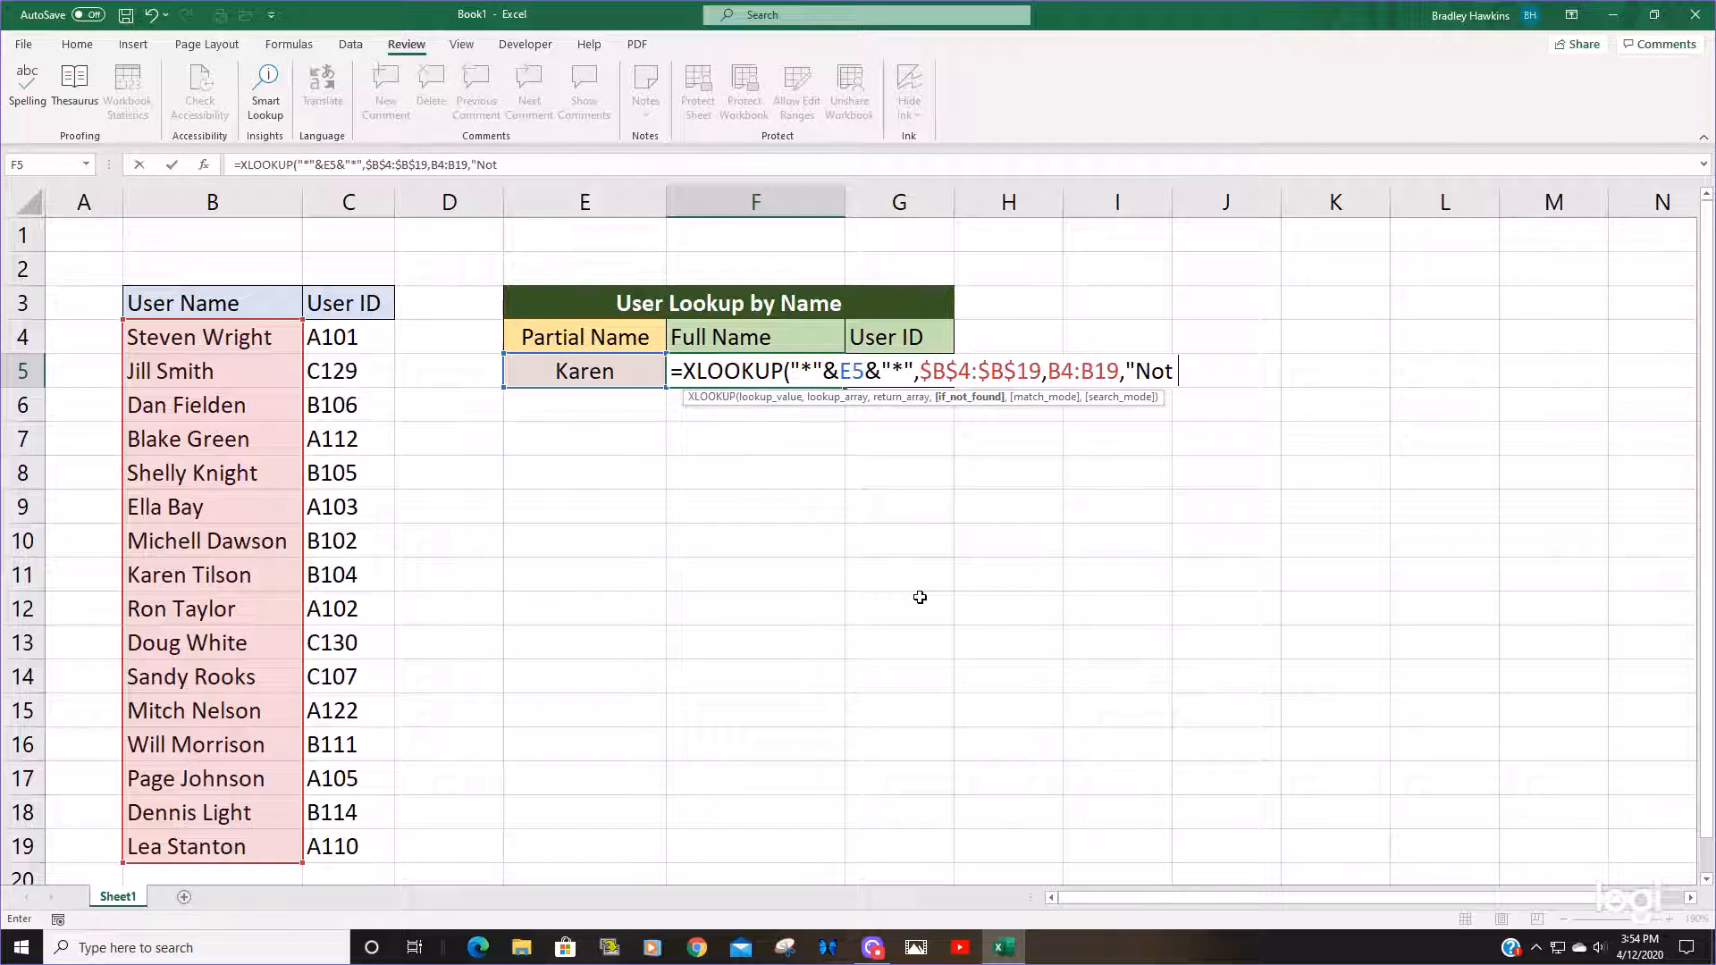
pyautogui.write('Here"')
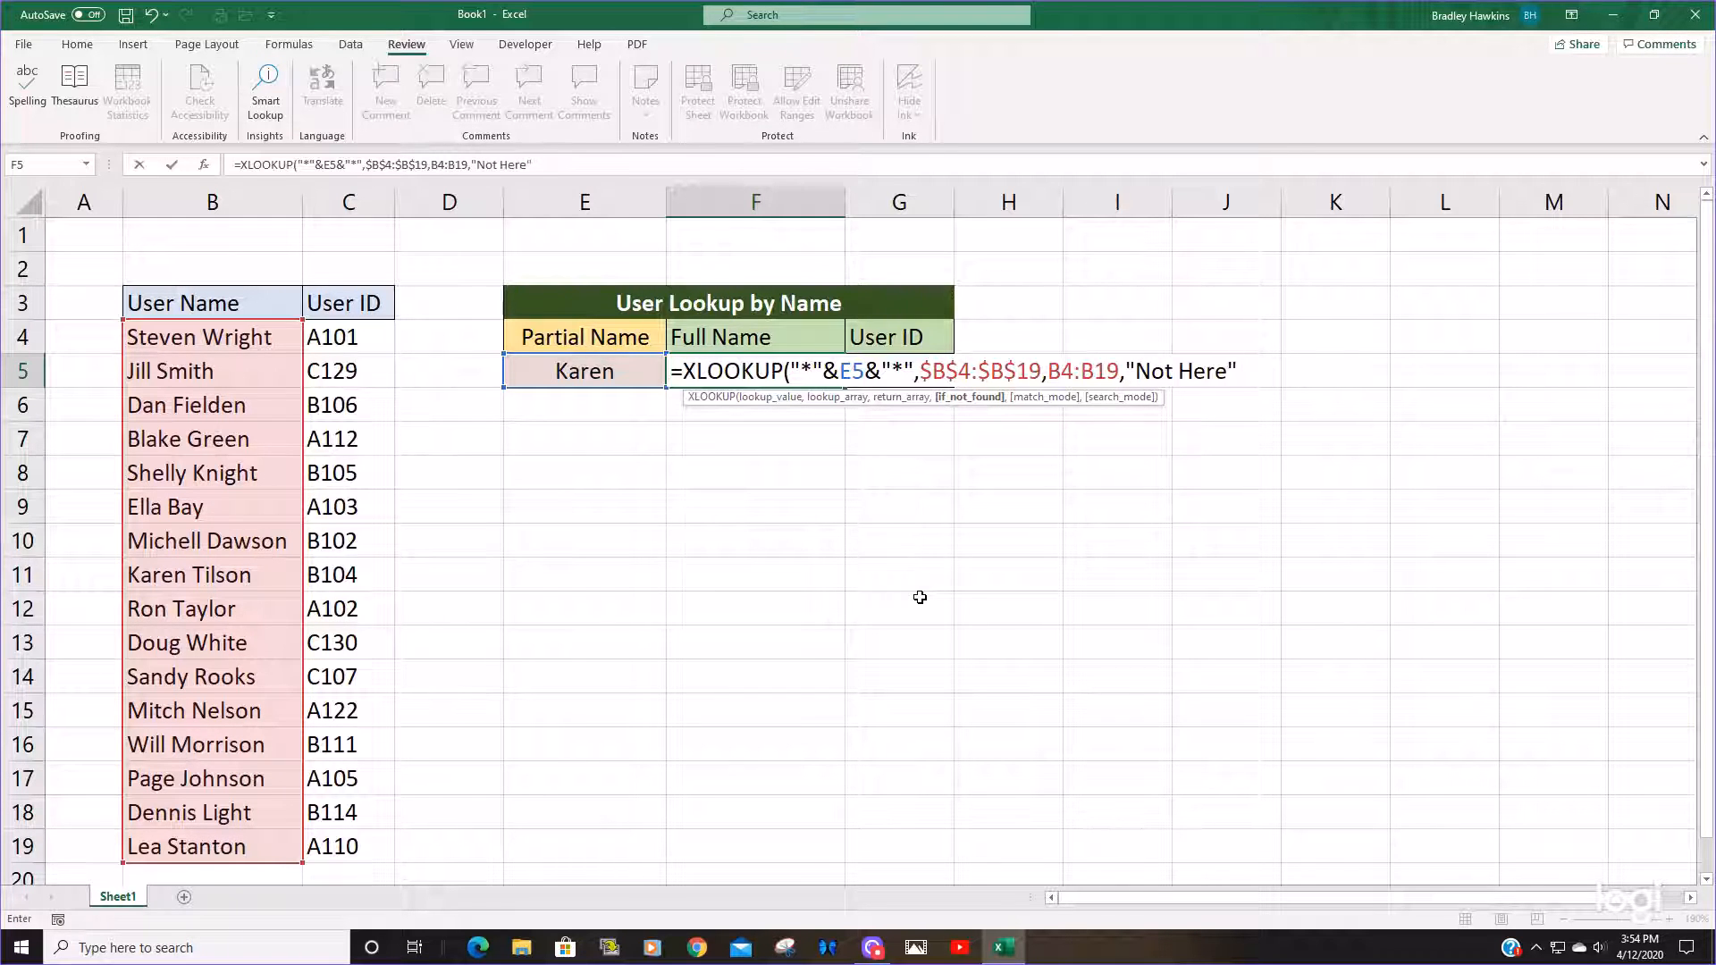
pyautogui.write(',')
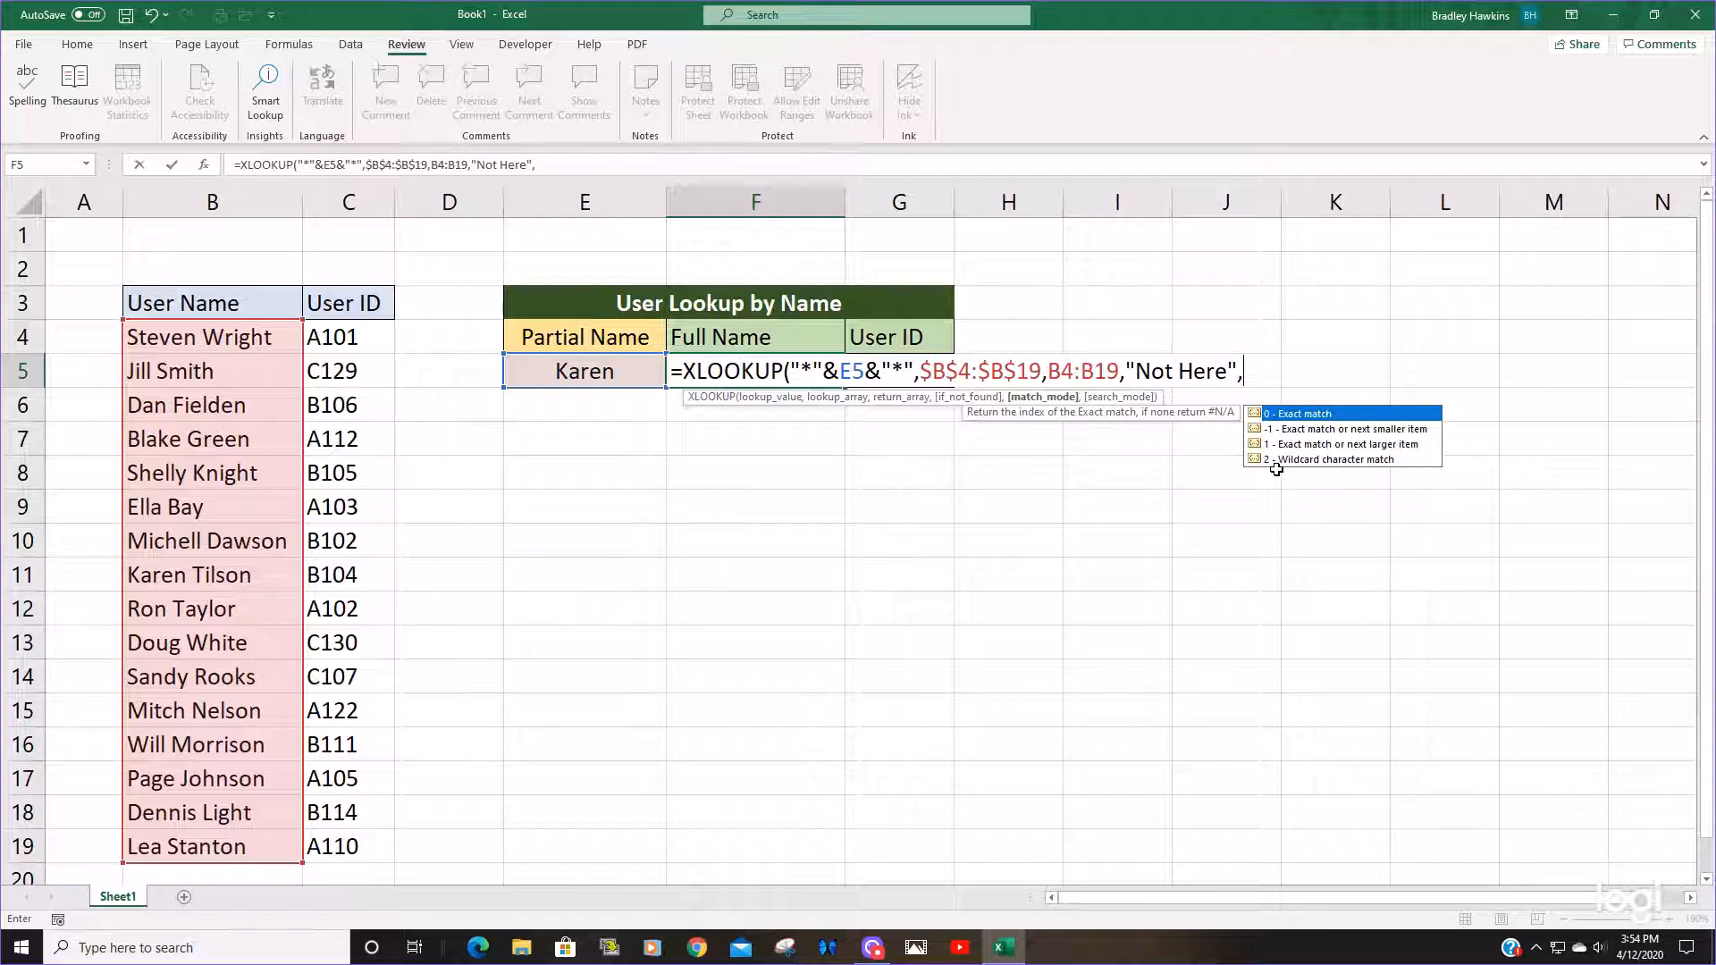
pyautogui.moveTo(1321, 465)
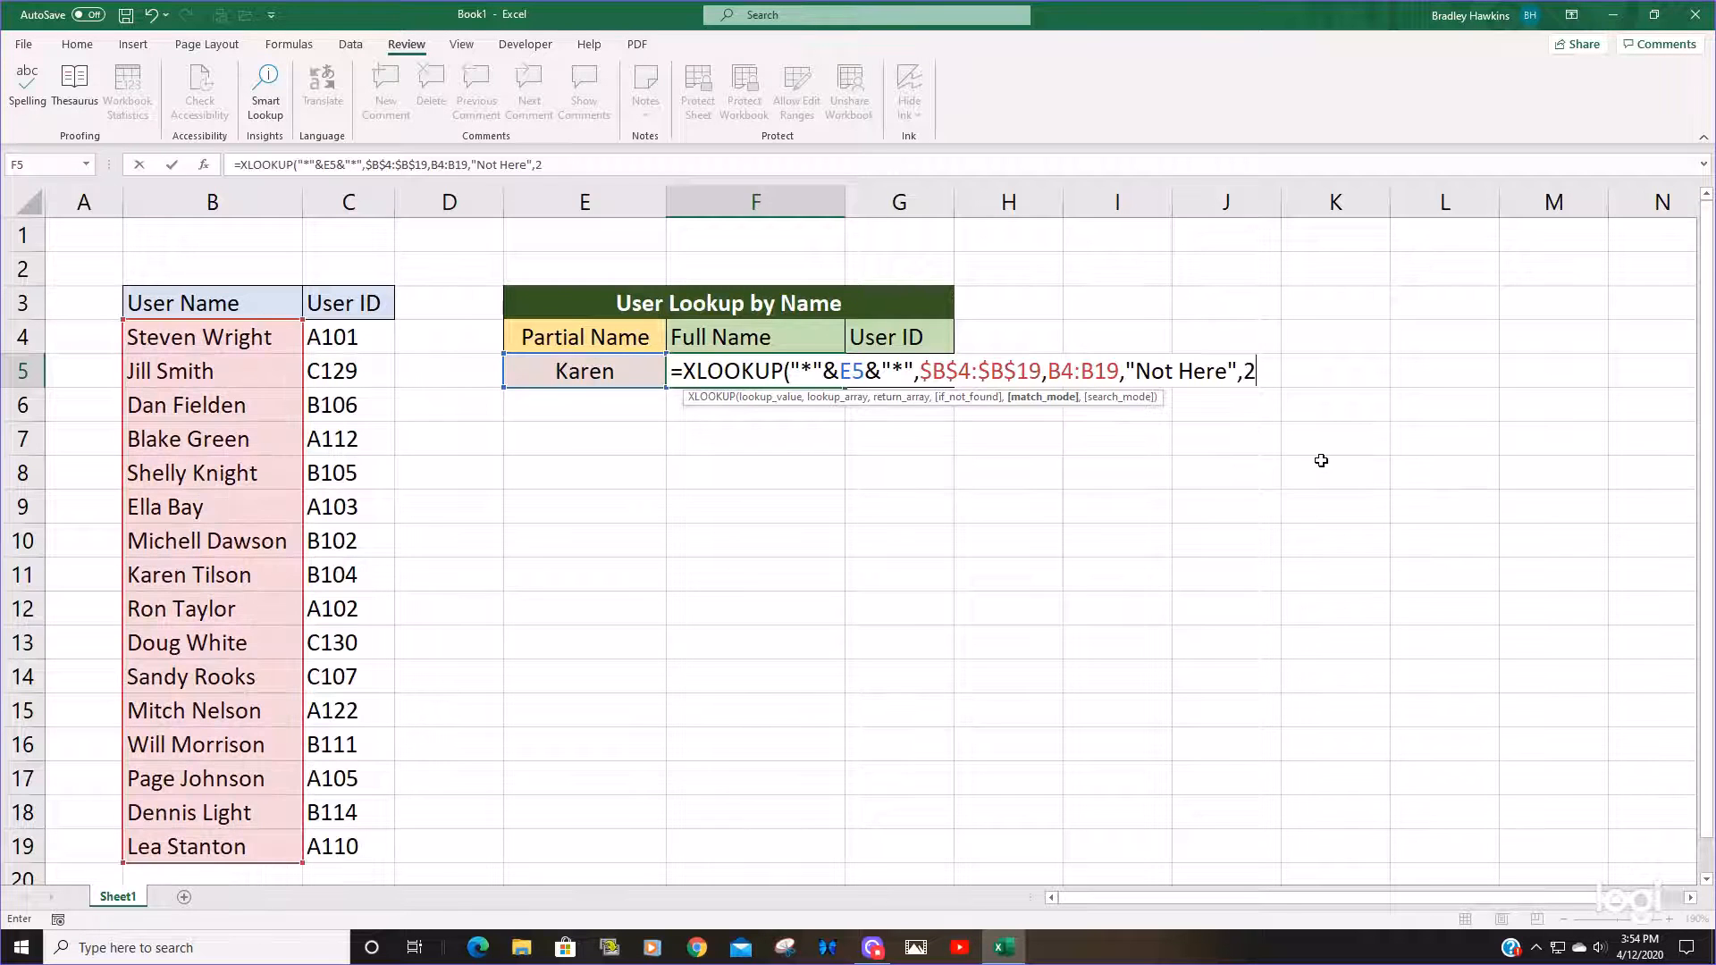
pyautogui.moveTo(1132, 427)
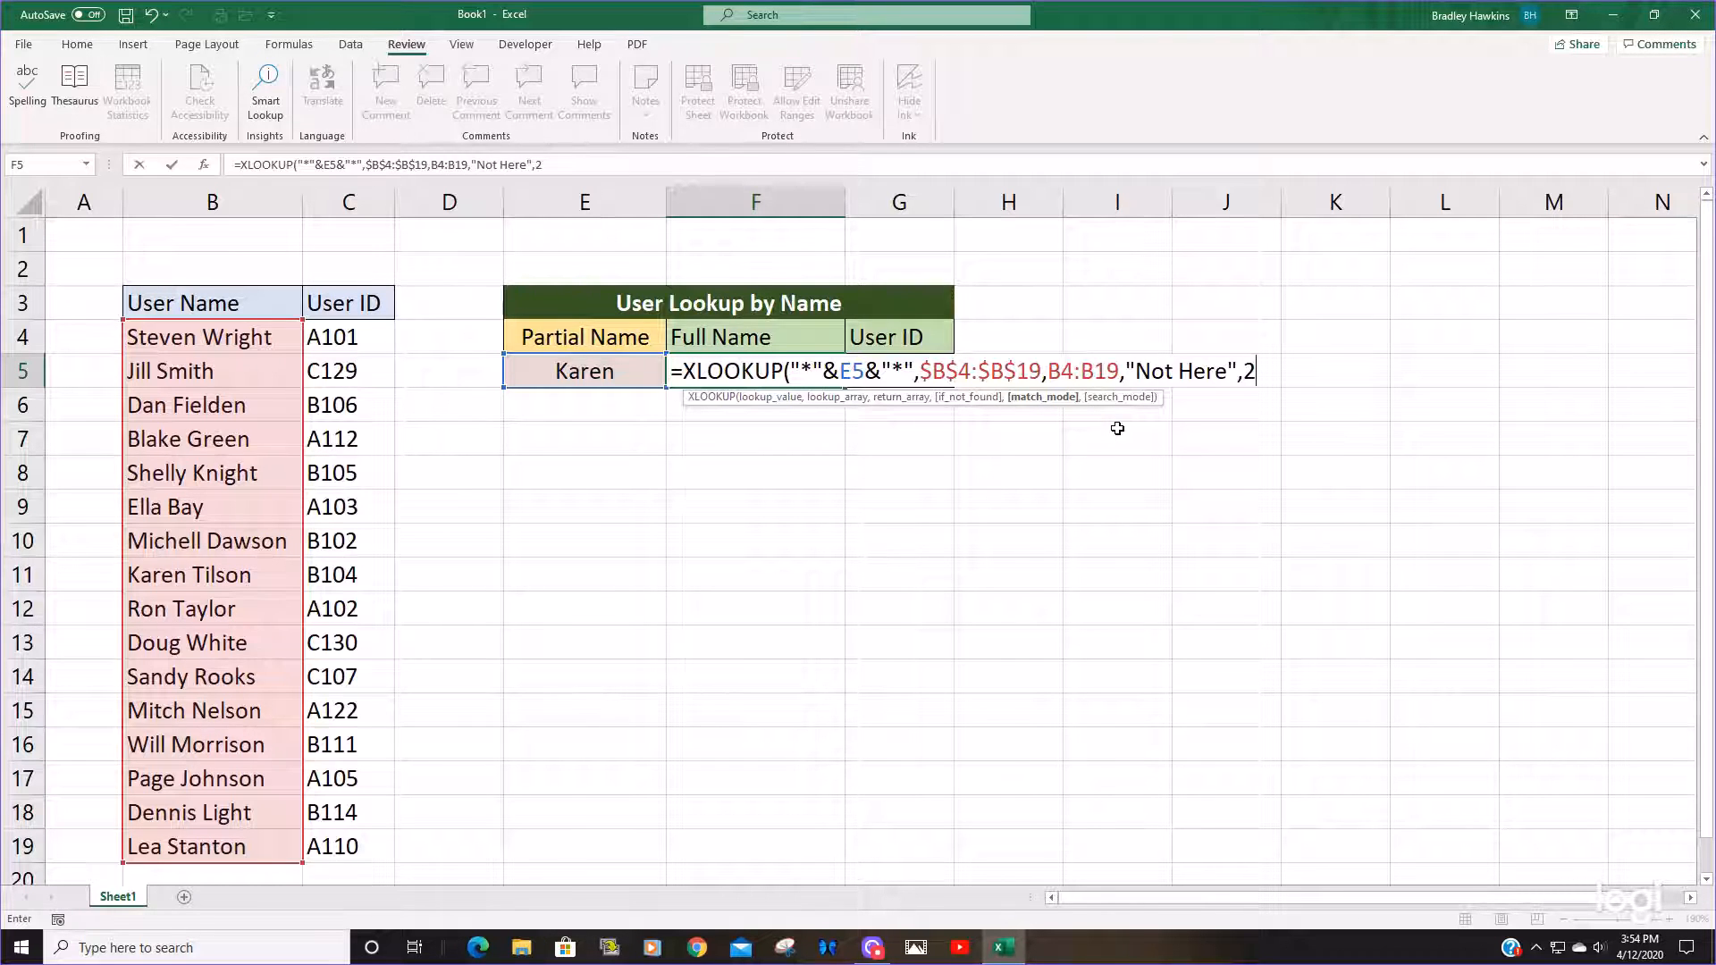
pyautogui.press('enter')
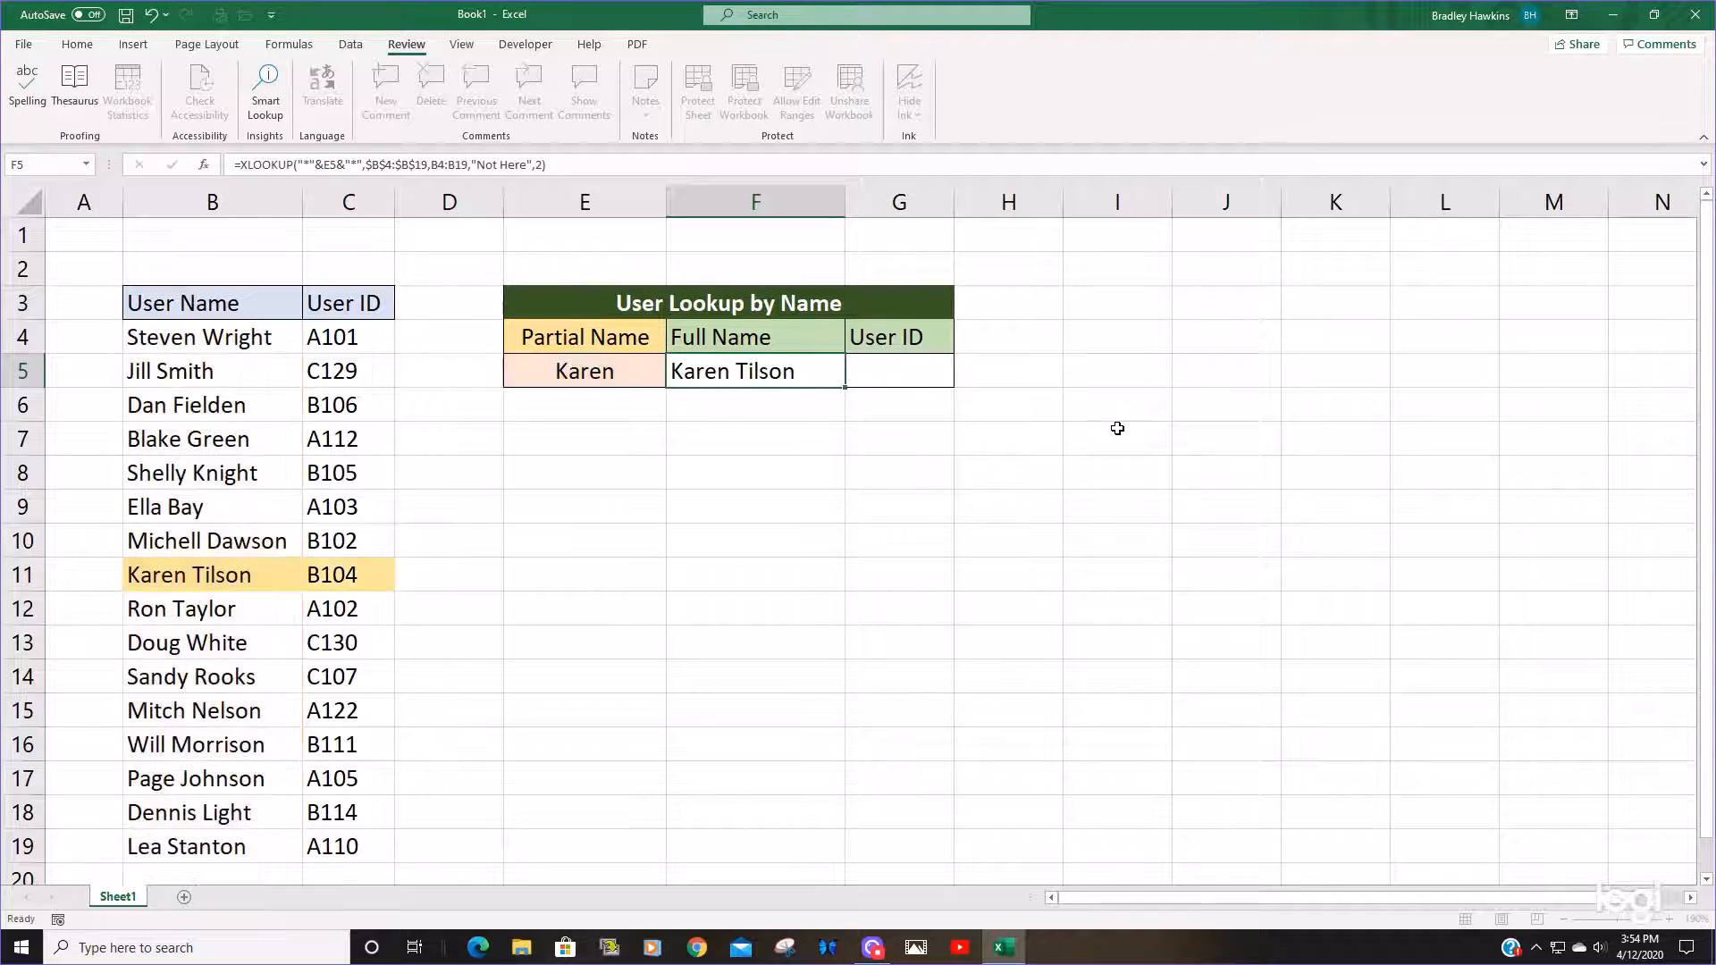
# - Fill the F5 formula across to G5 so User ID returns B104 for Karen
pyautogui.click(755, 406)
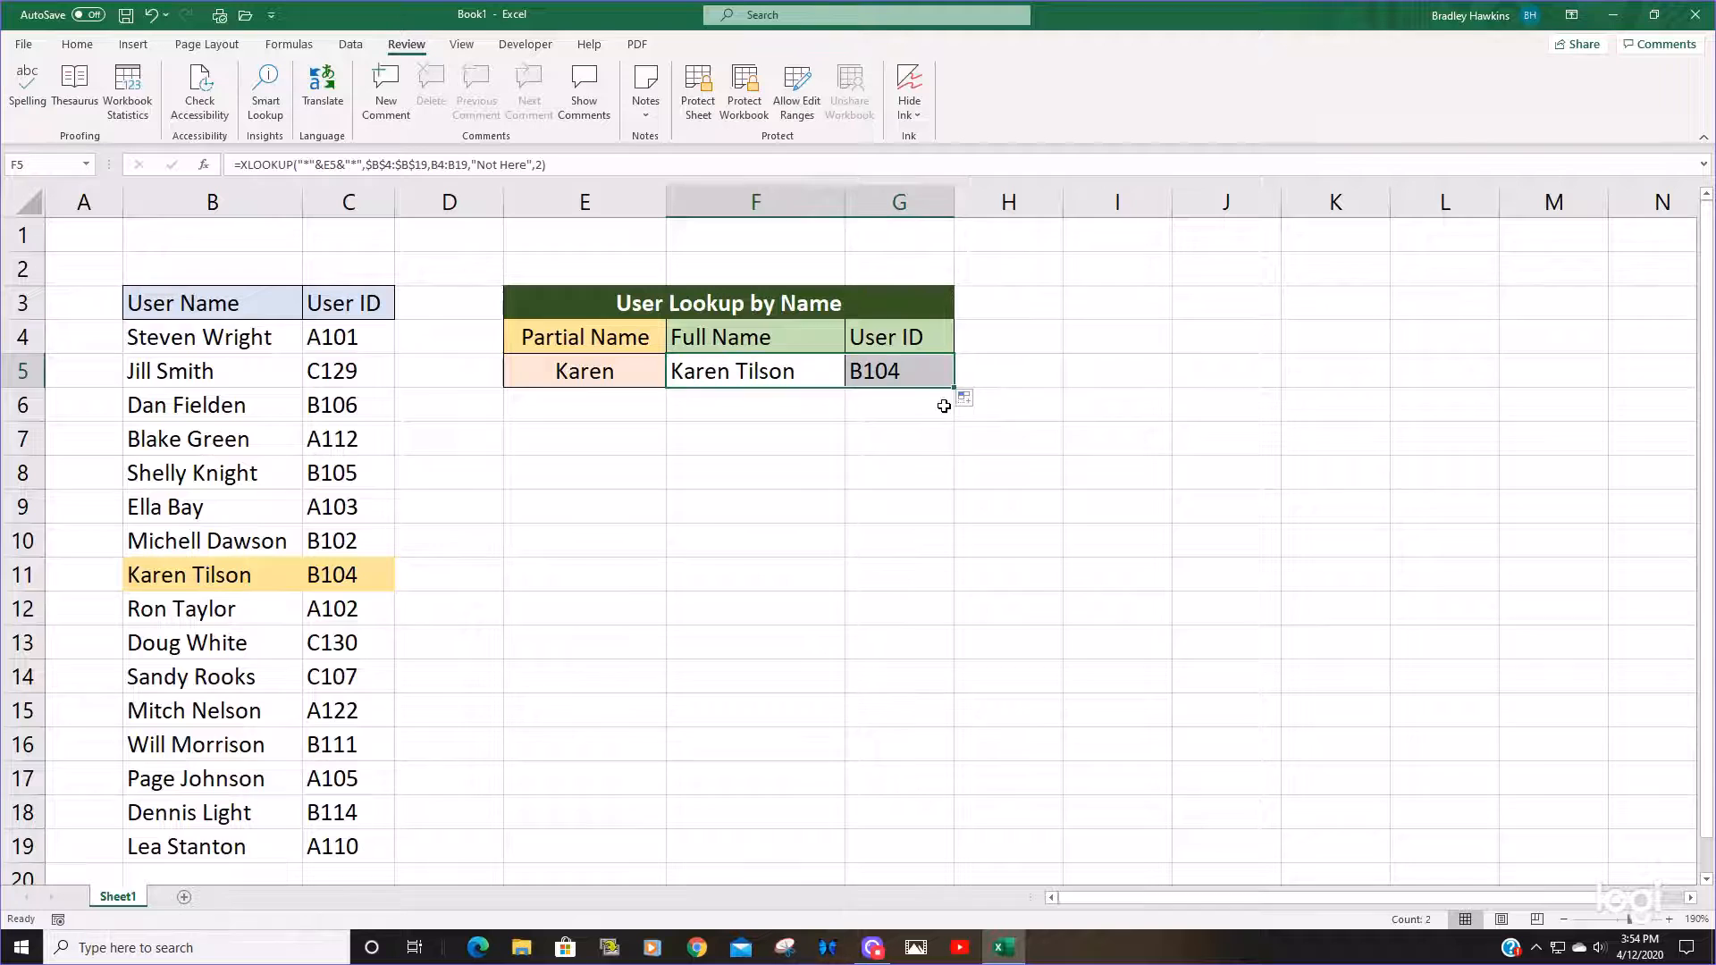
pyautogui.click(899, 438)
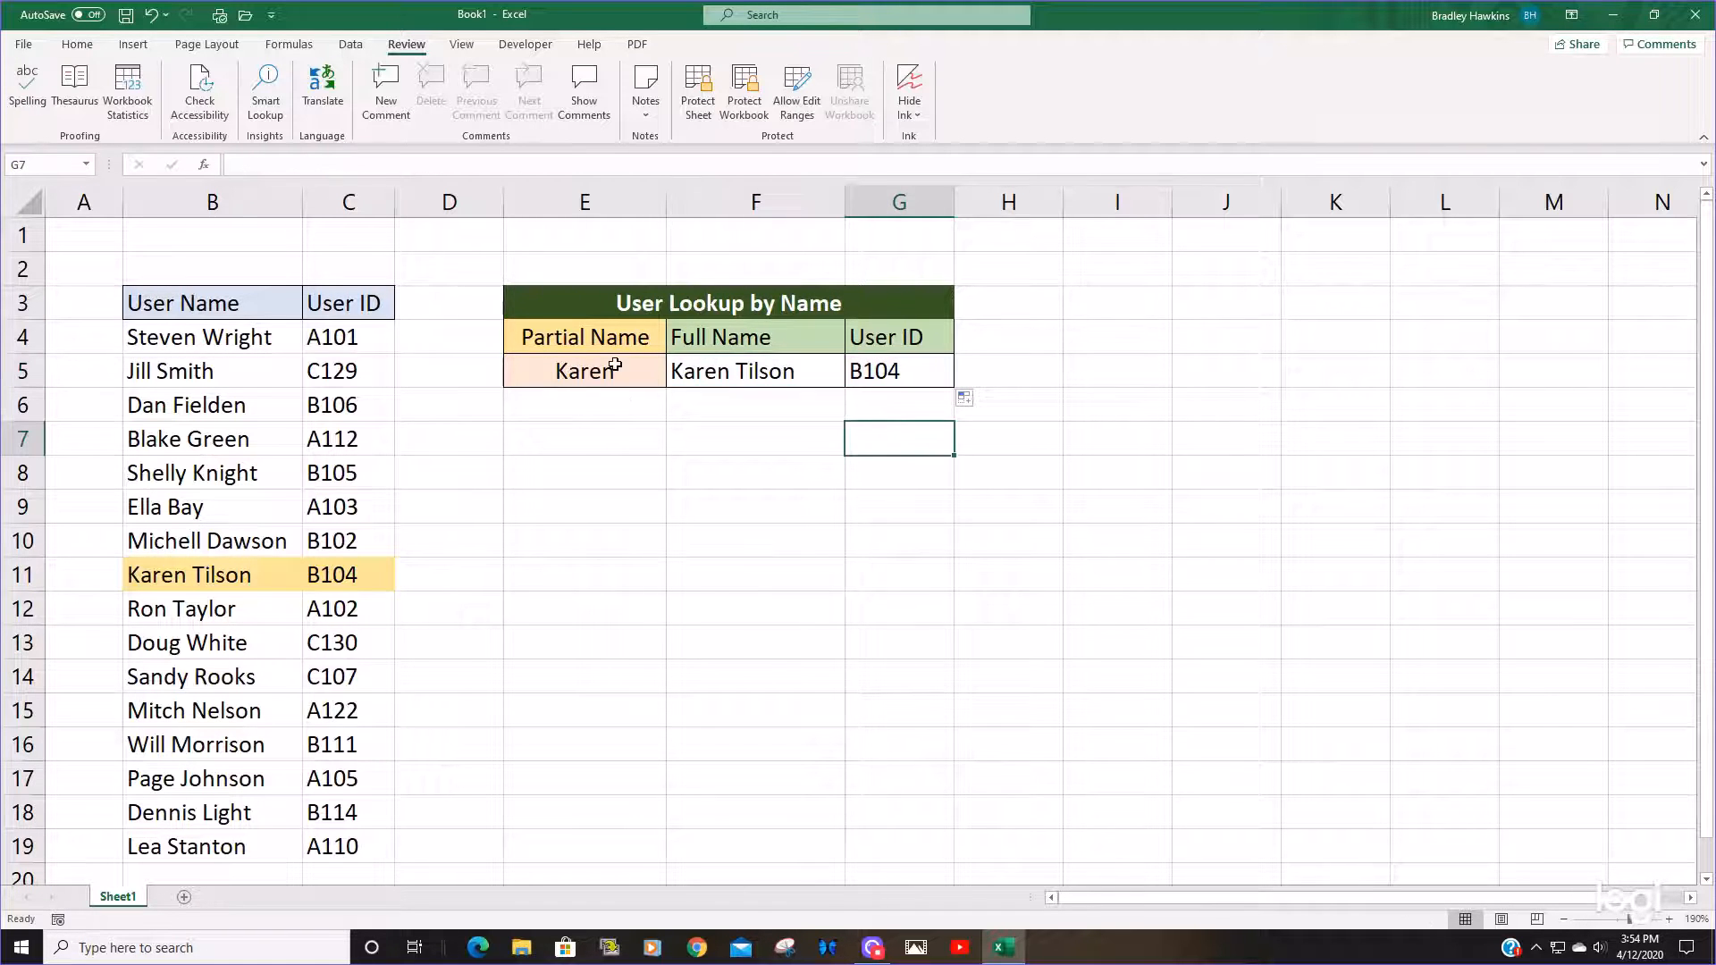
pyautogui.doubleClick(583, 372)
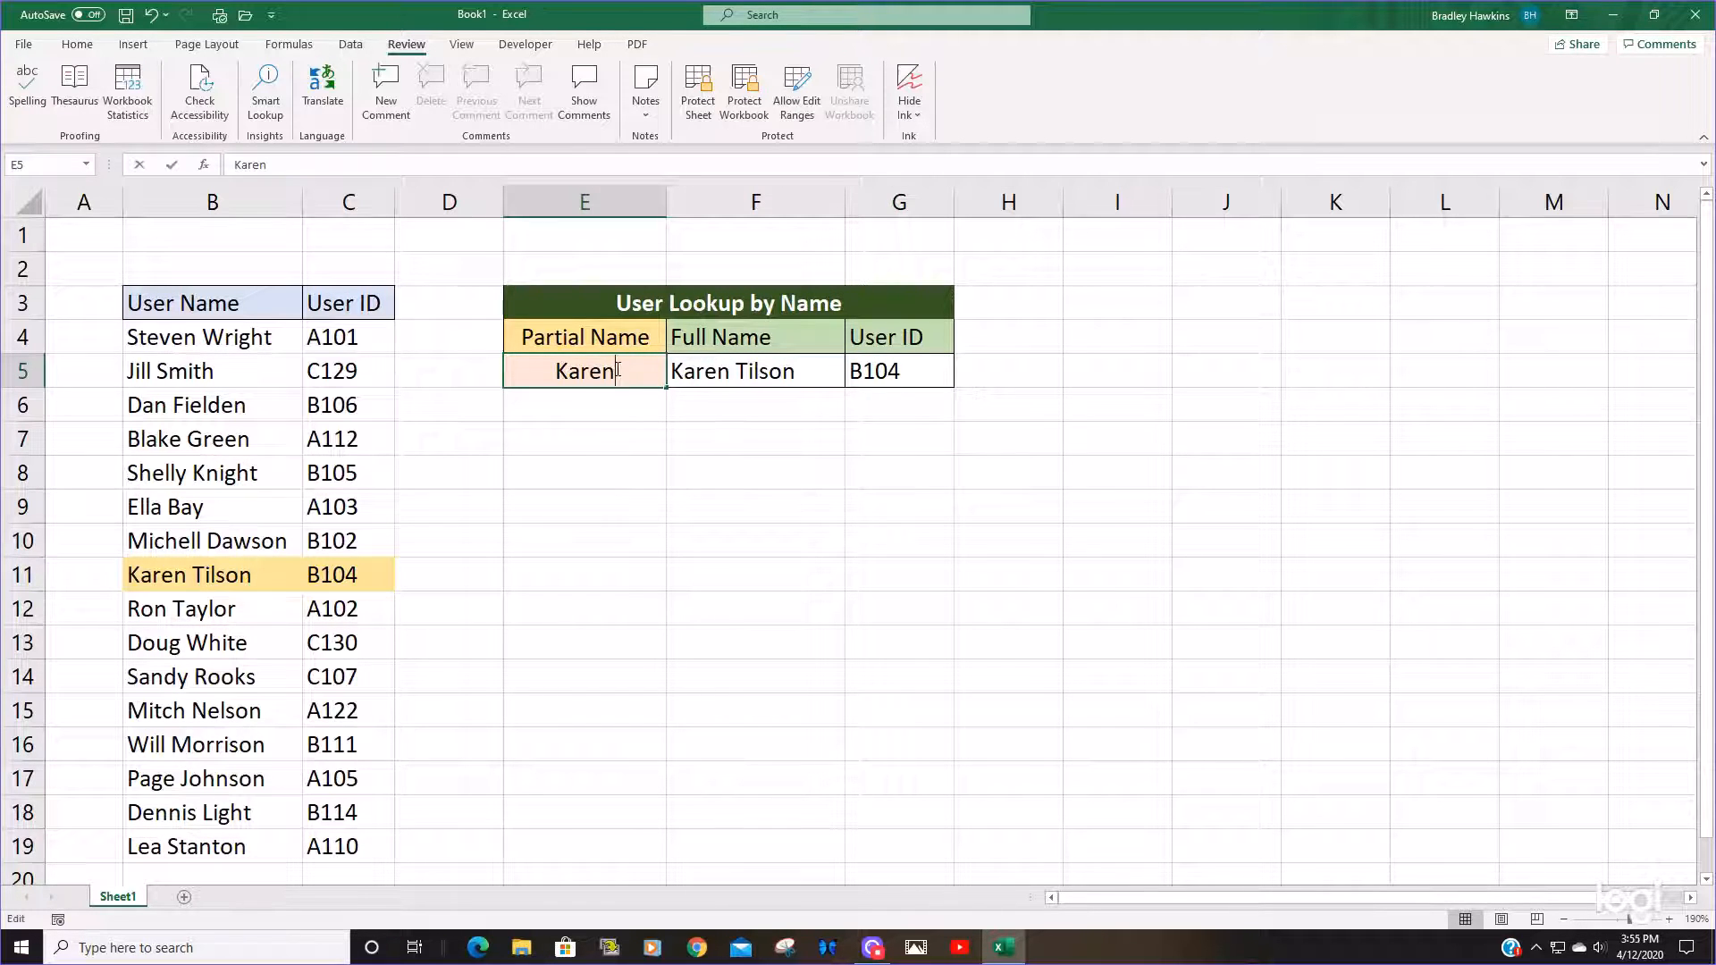
pyautogui.rightClick(586, 370)
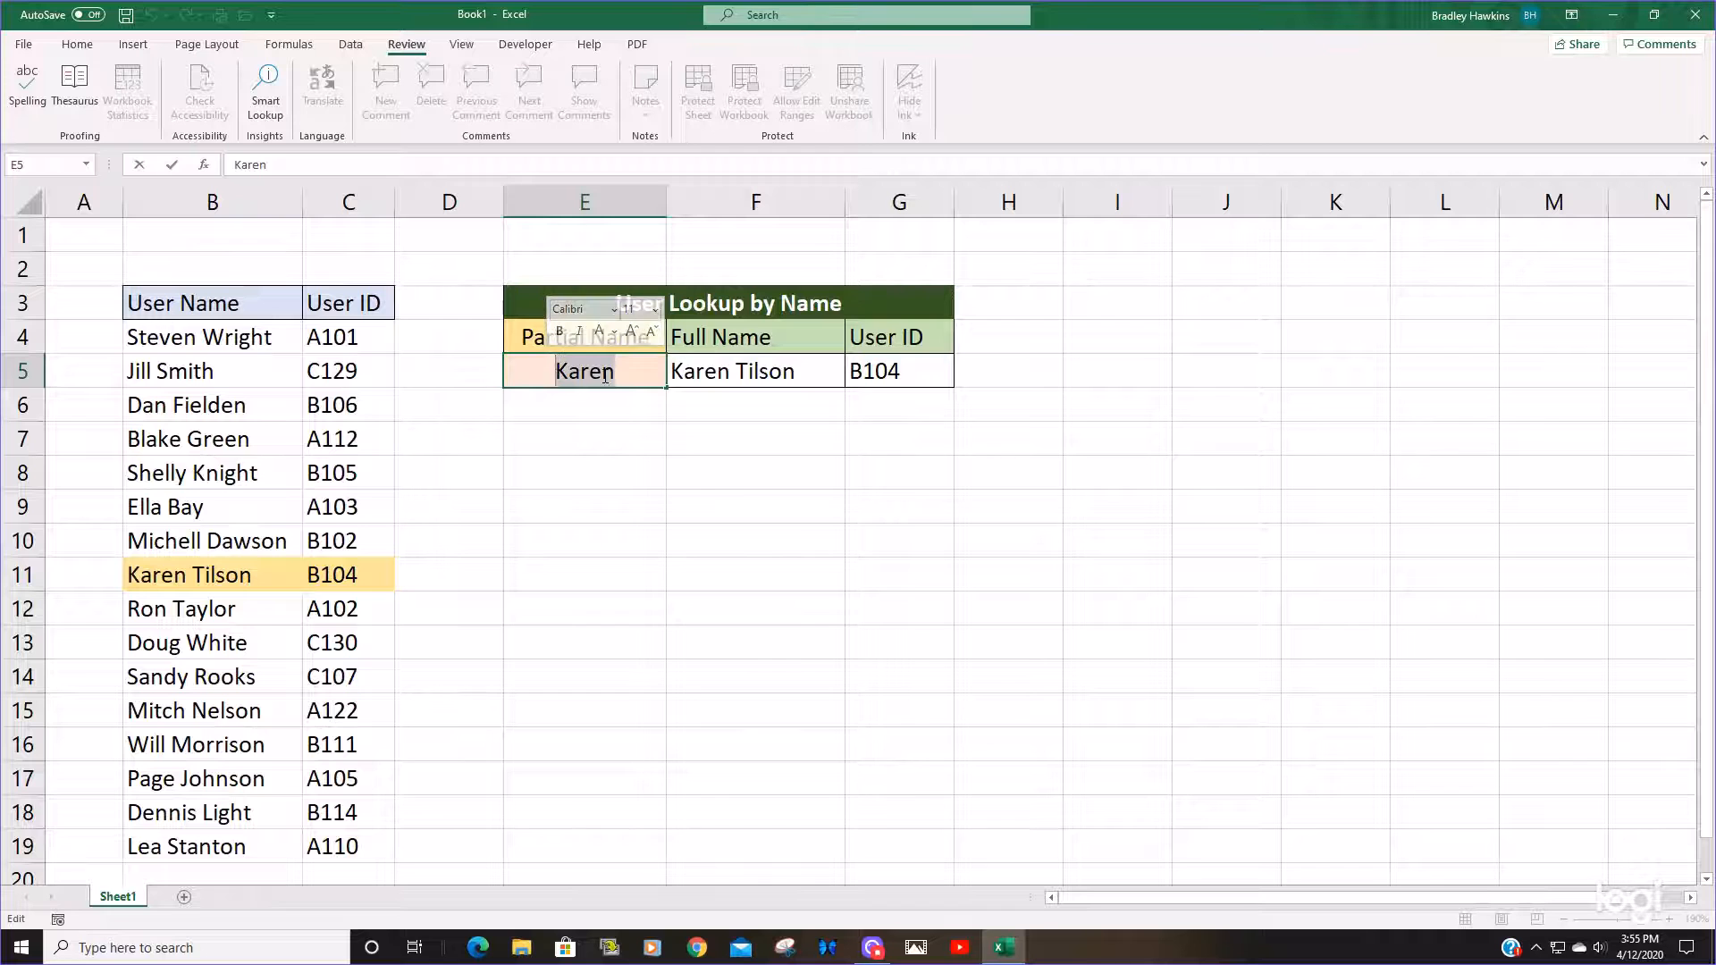
pyautogui.write('Rokk')
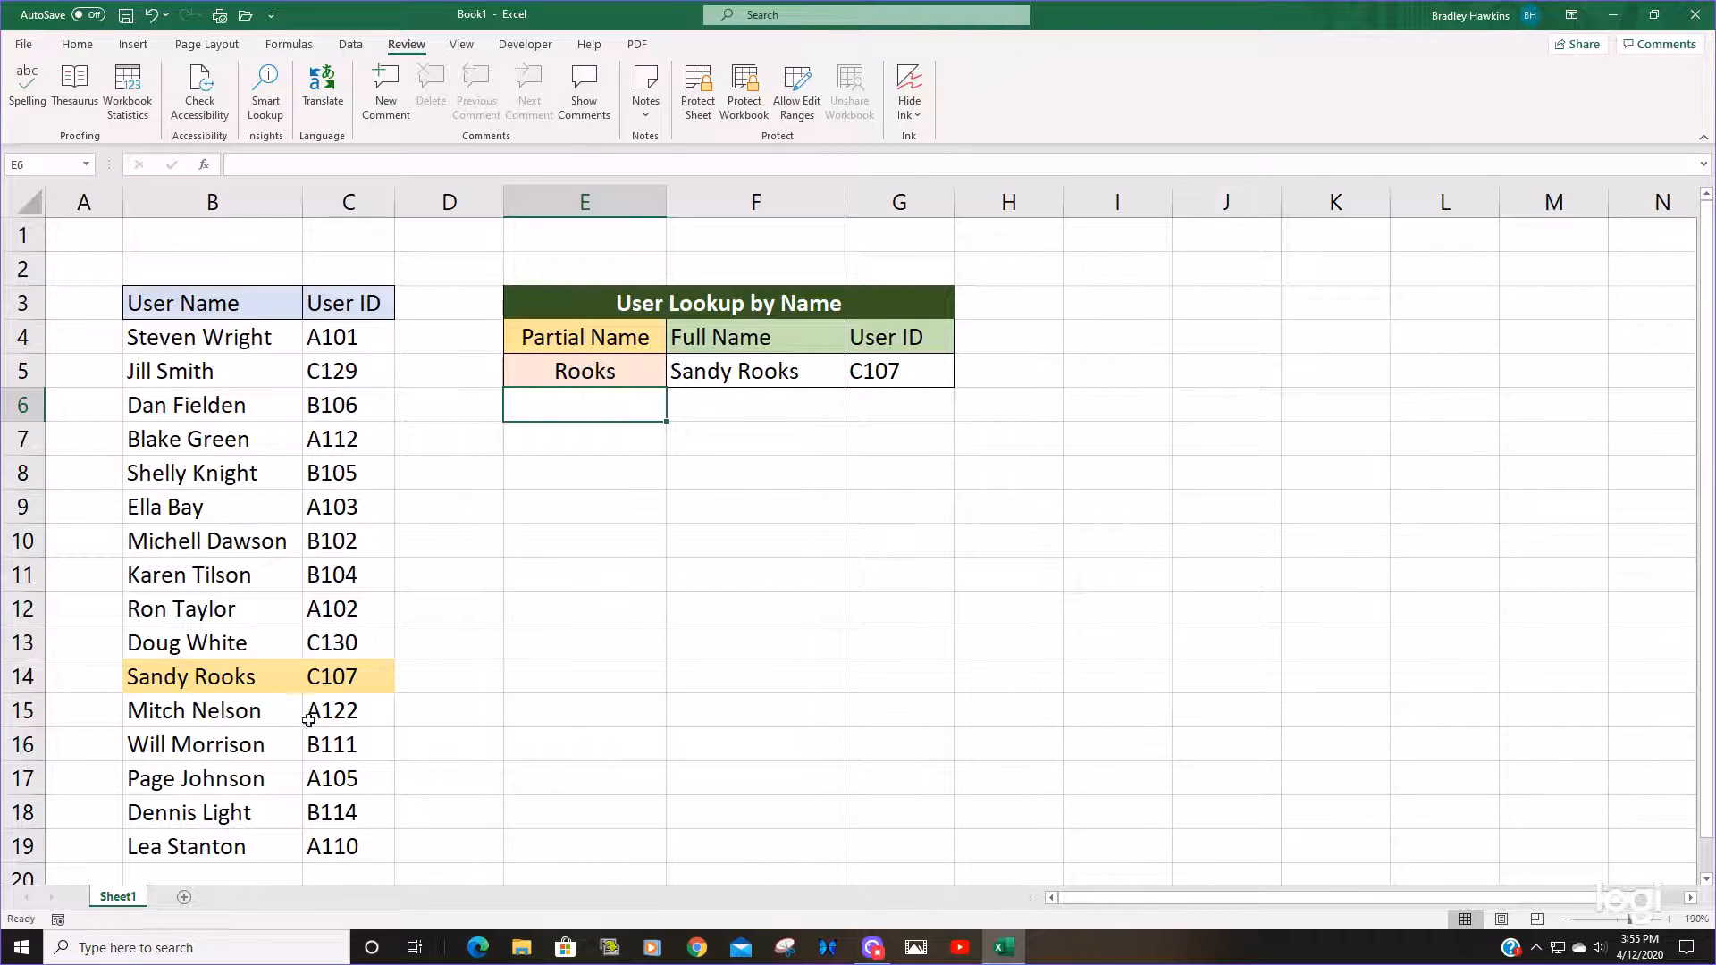
pyautogui.click(213, 676)
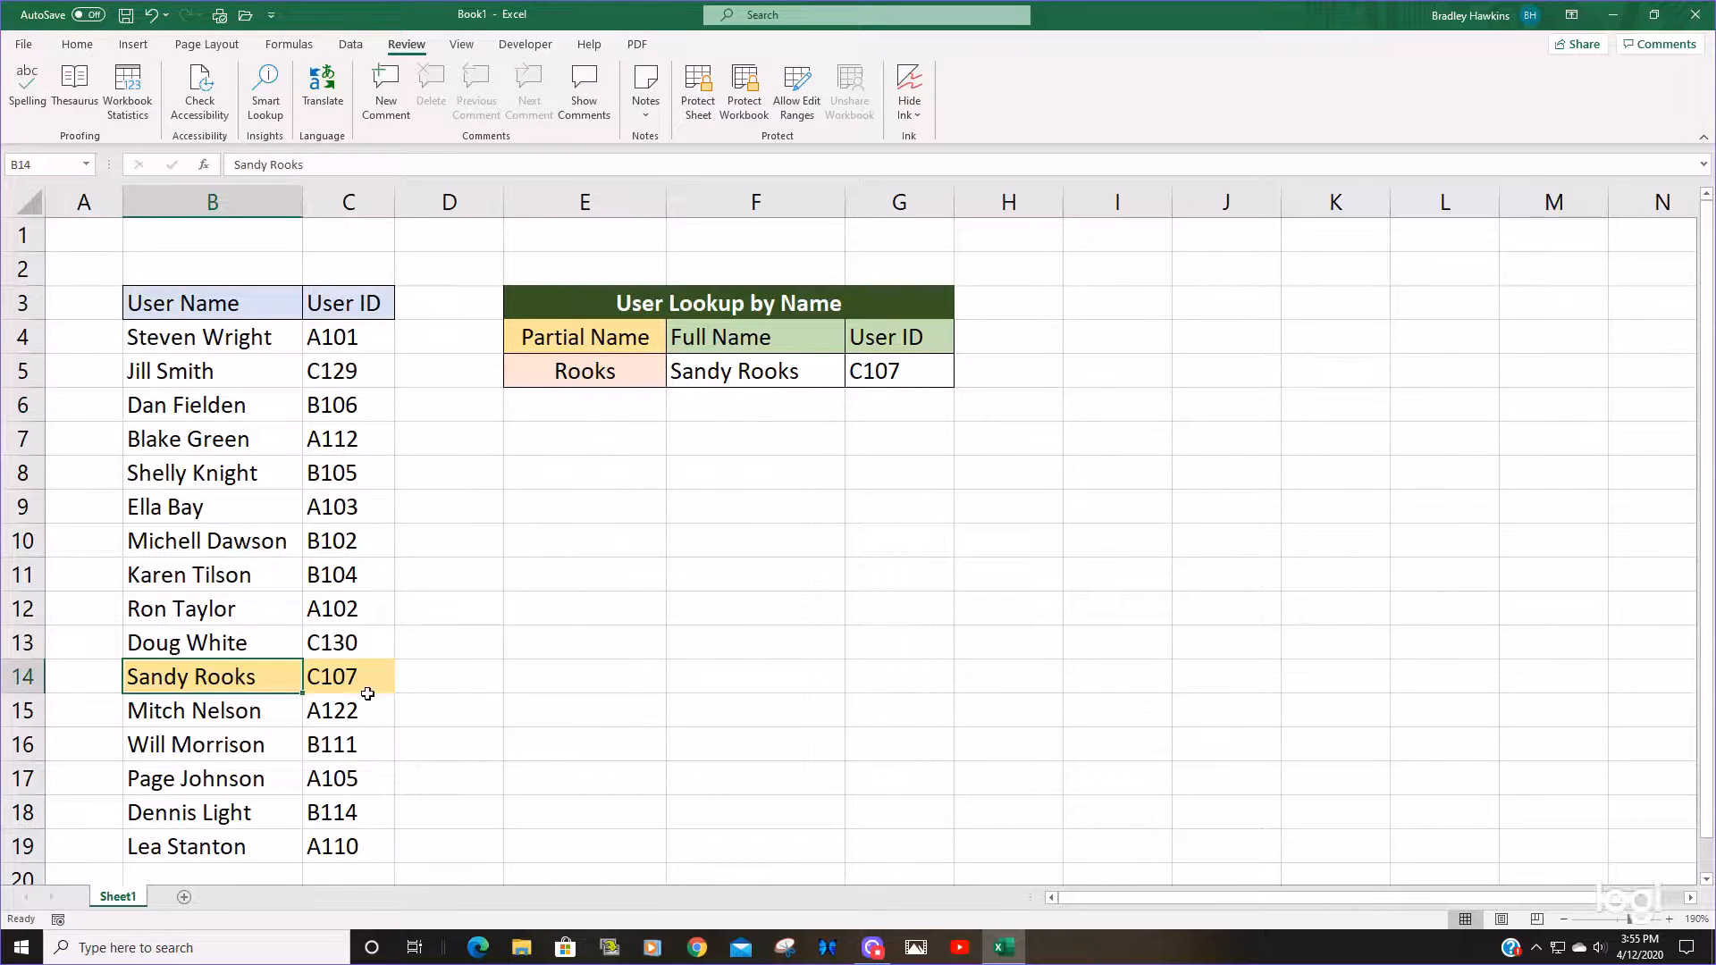
pyautogui.moveTo(1235, 578)
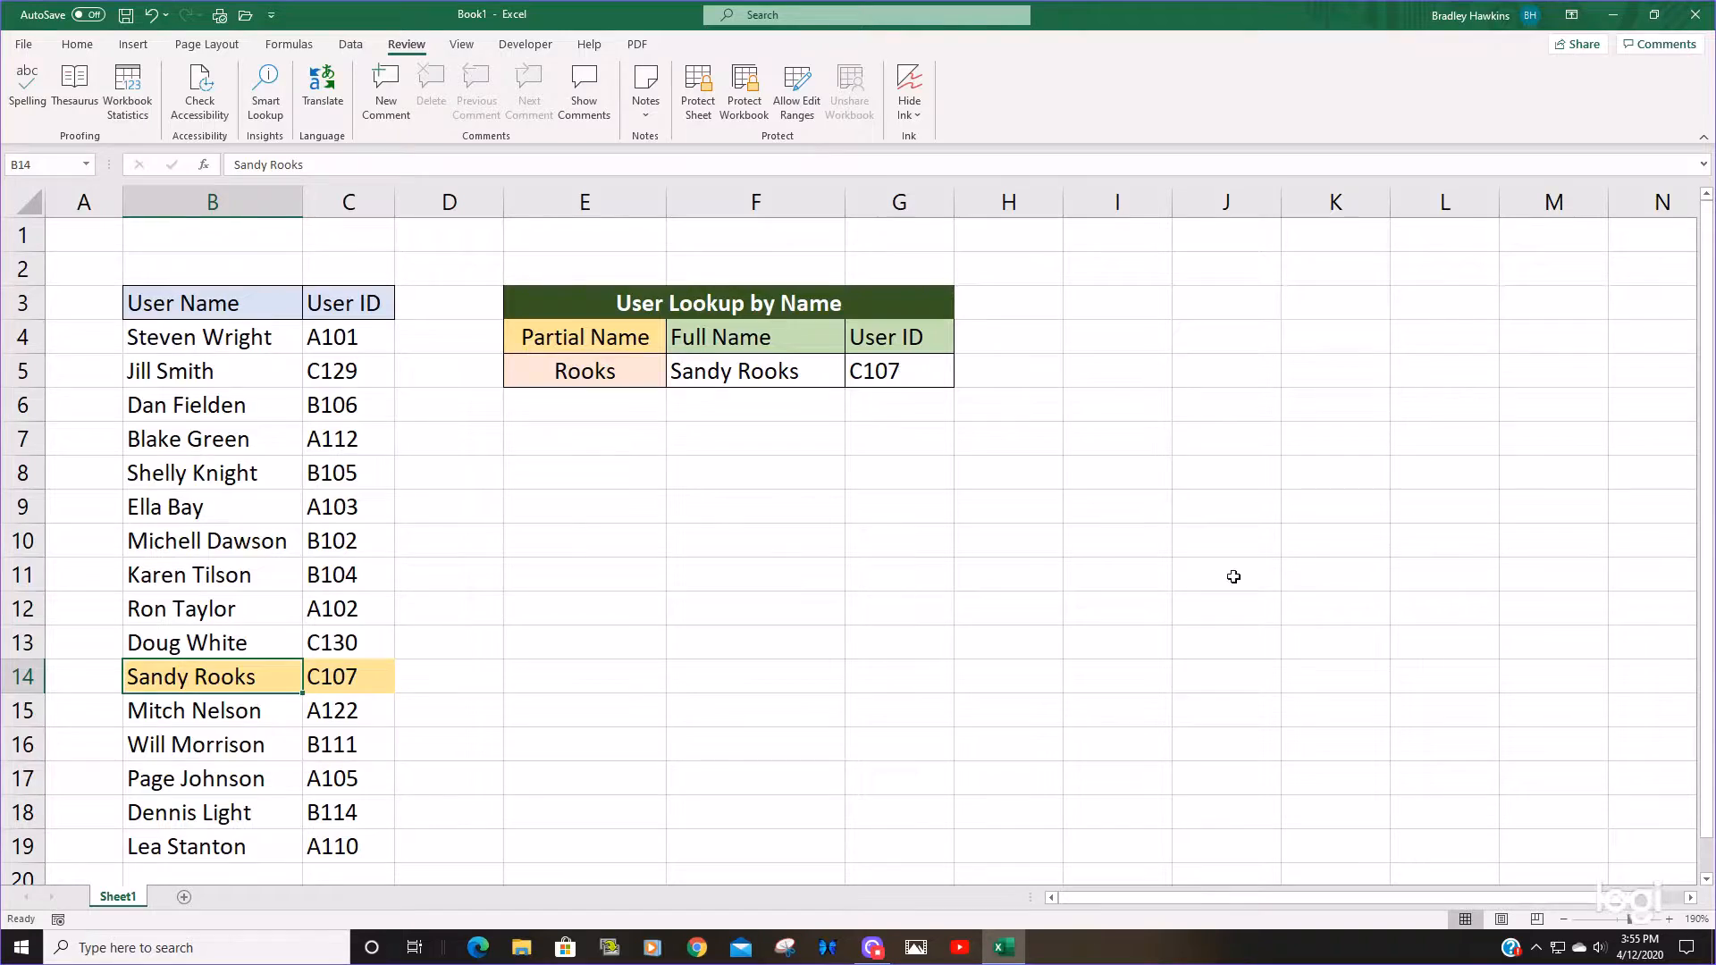